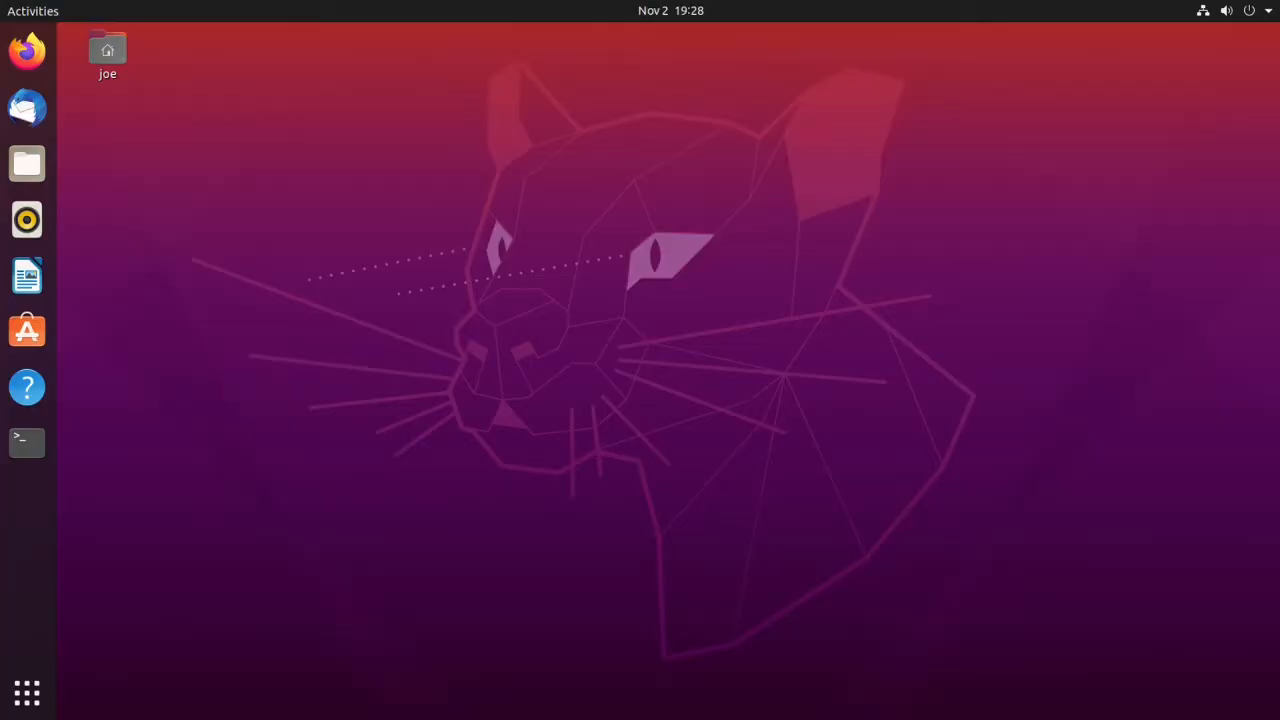
- Launch Firefox from the Ubuntu dock so a new blank tab is showing
click(107, 55)
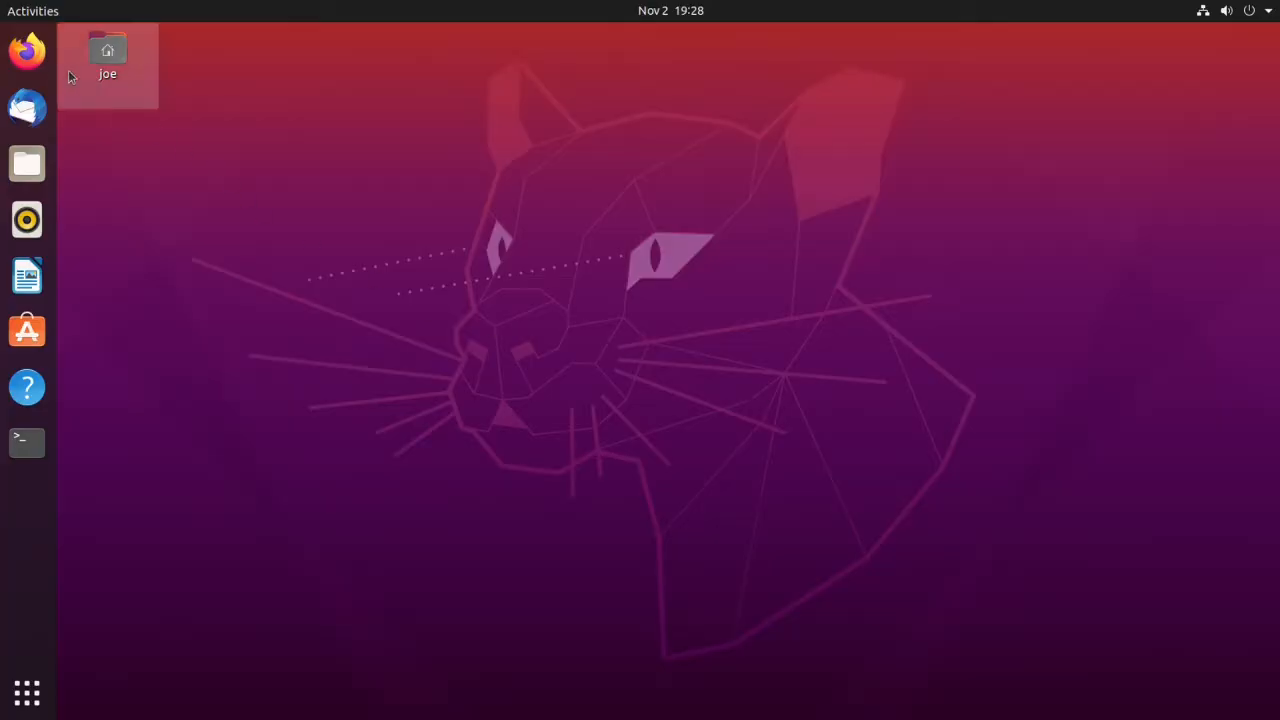
click(26, 52)
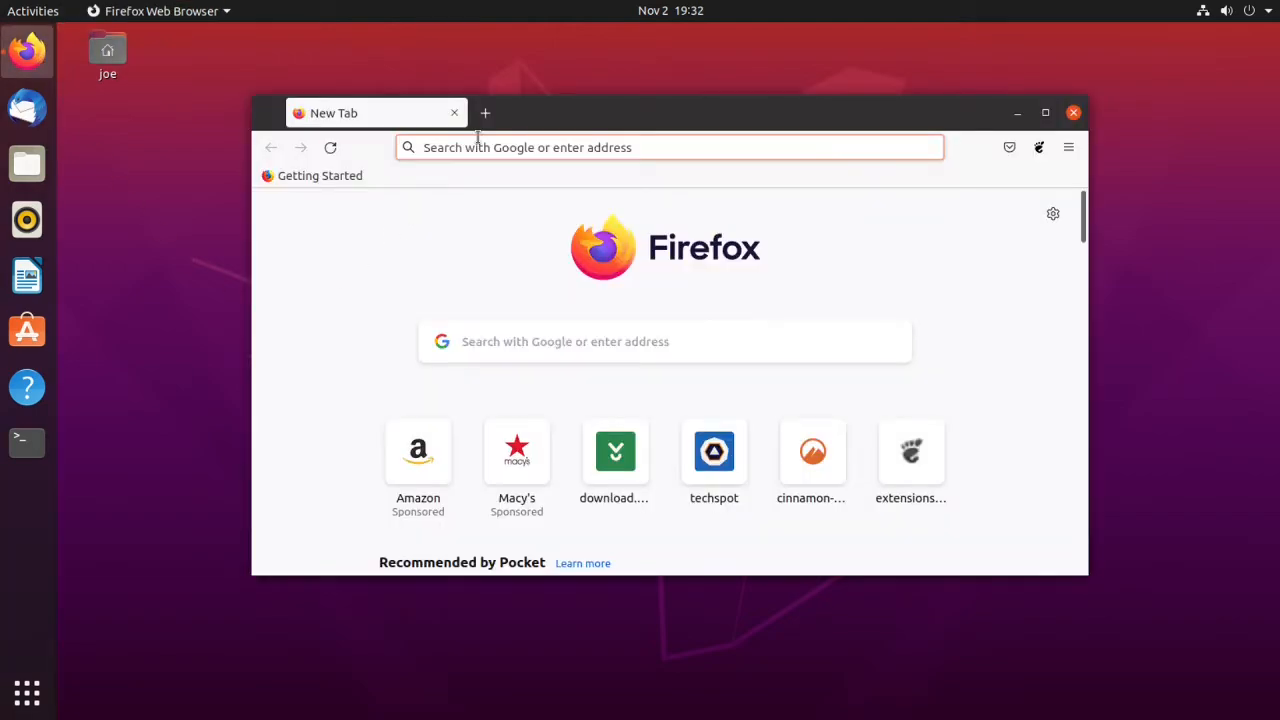
- Navigate to archive.org/download/tucows_340570_DigiBookShelf in the address bar
click(668, 147)
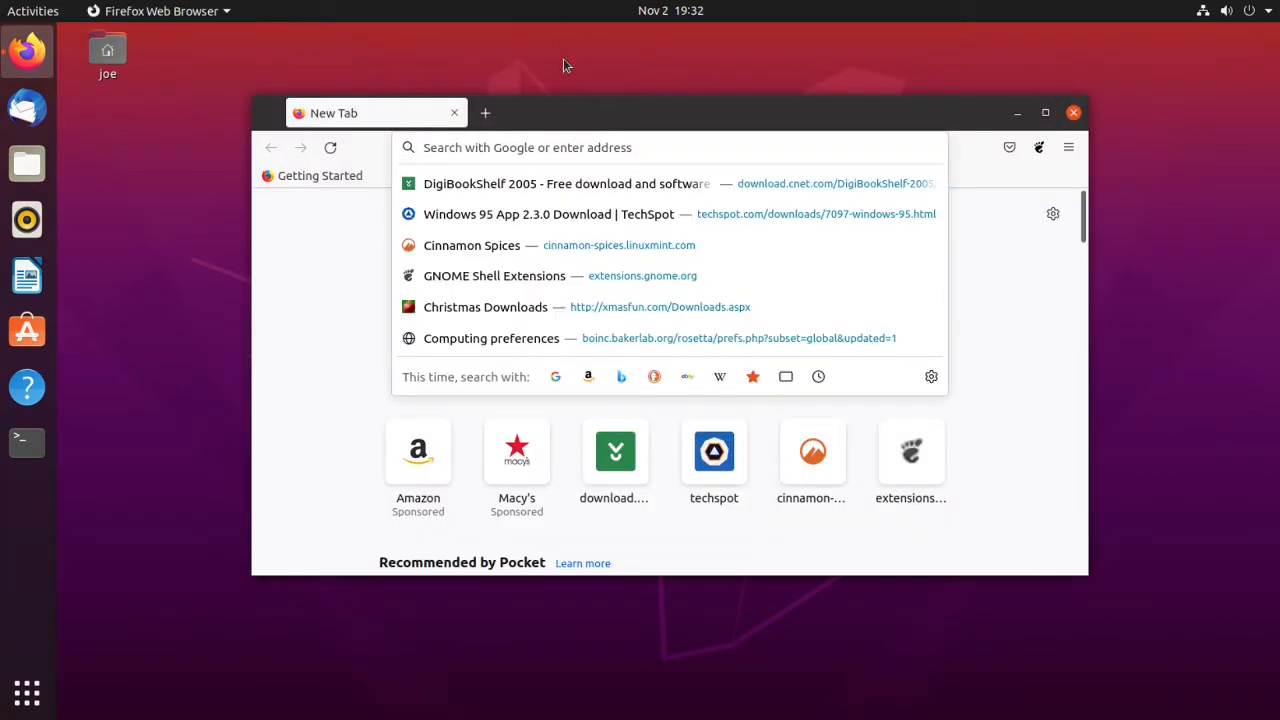
text(archive.org)
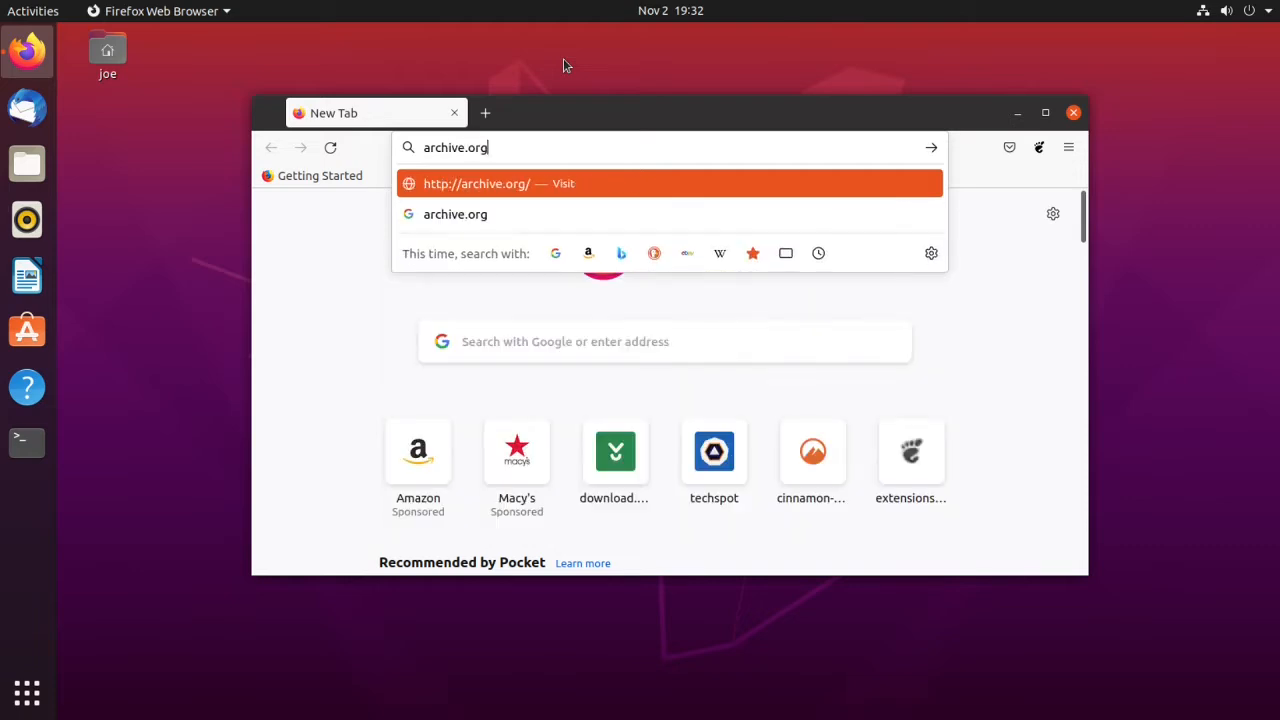
text(/d)
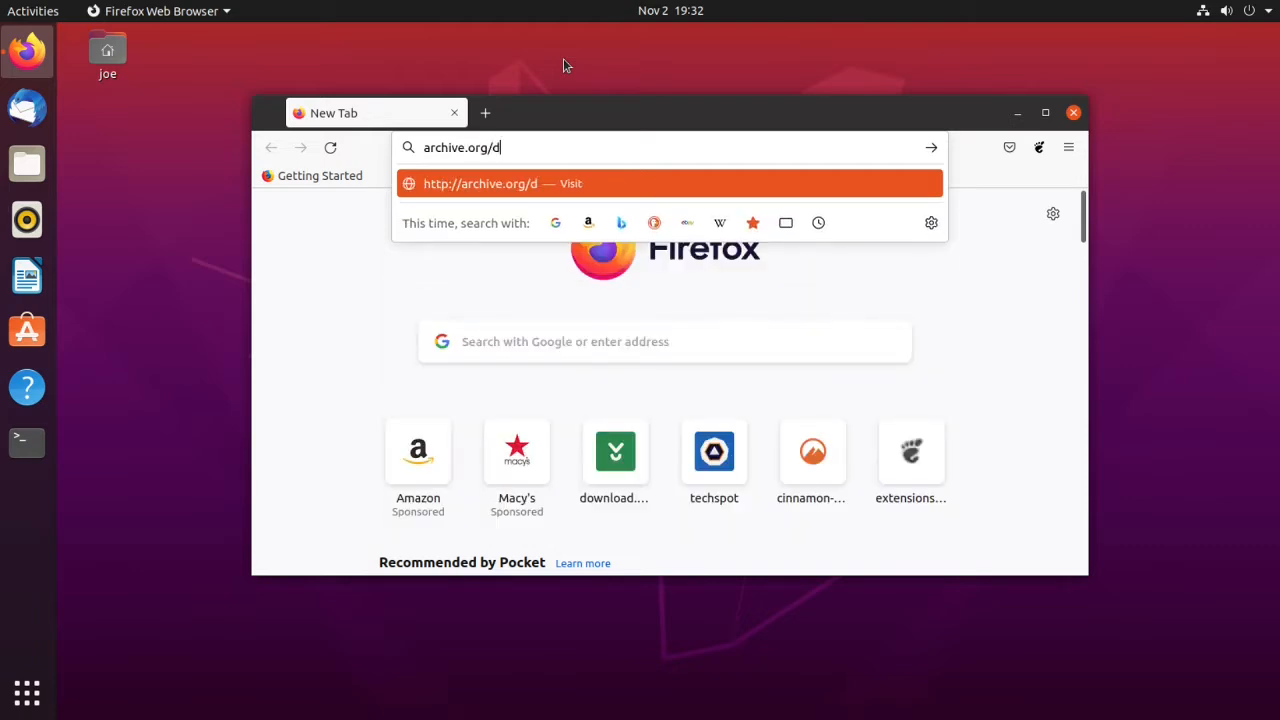
text(ownload)
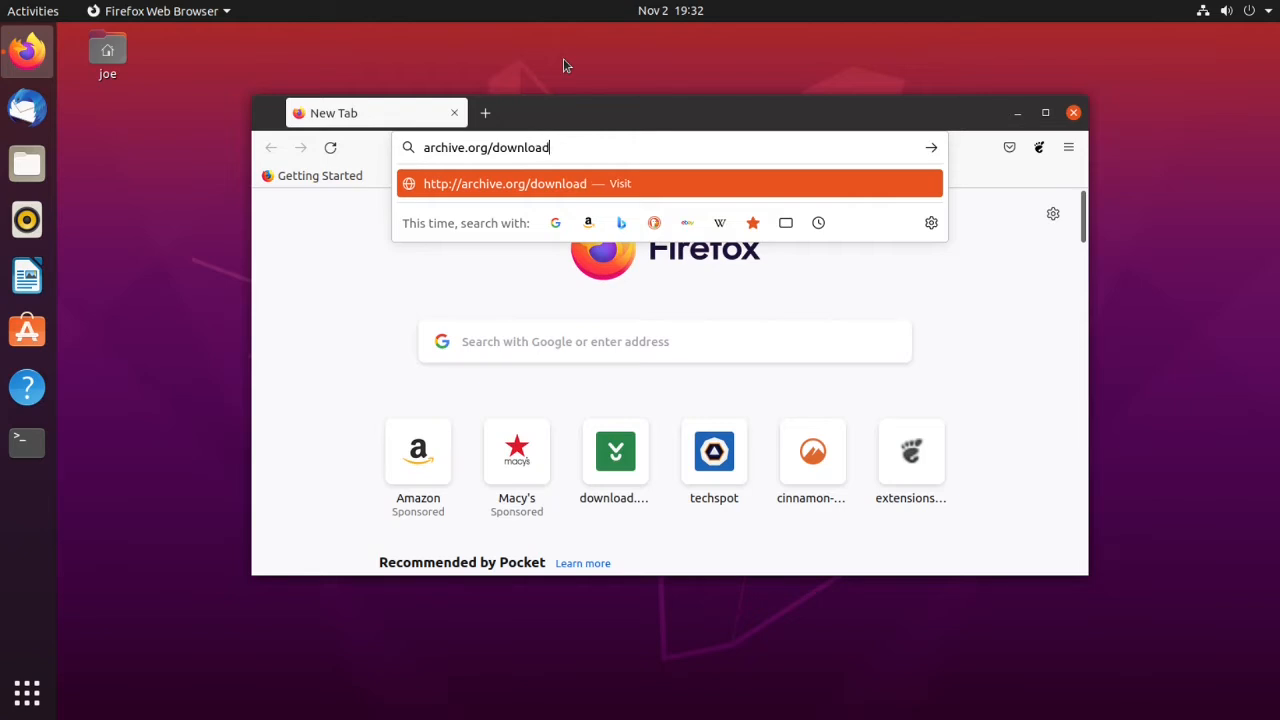
text(tu)
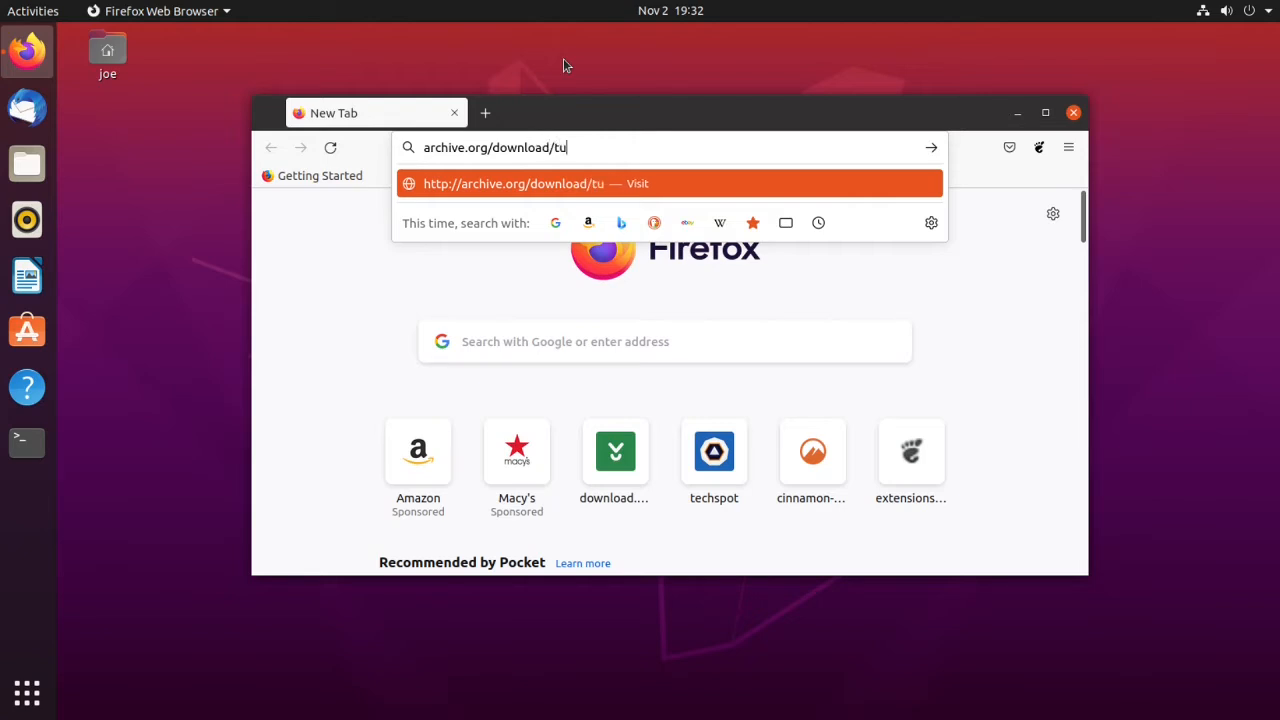
text(cows_3)
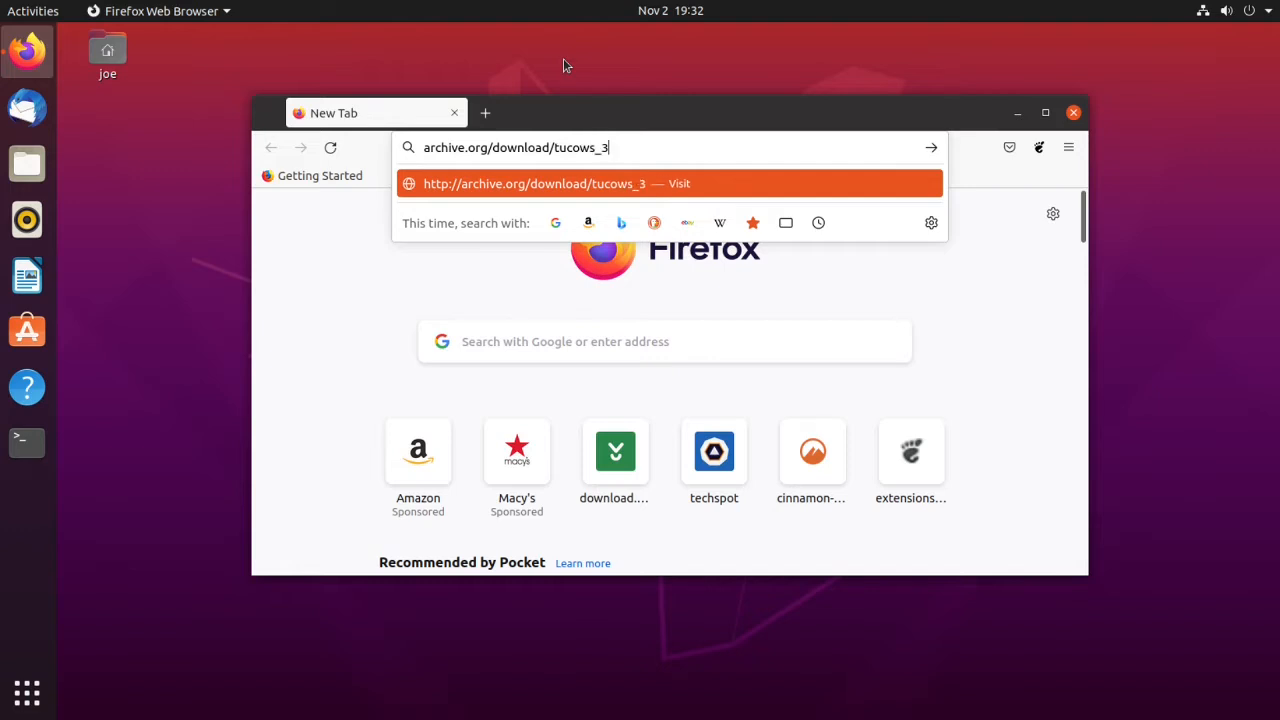
text(40570)
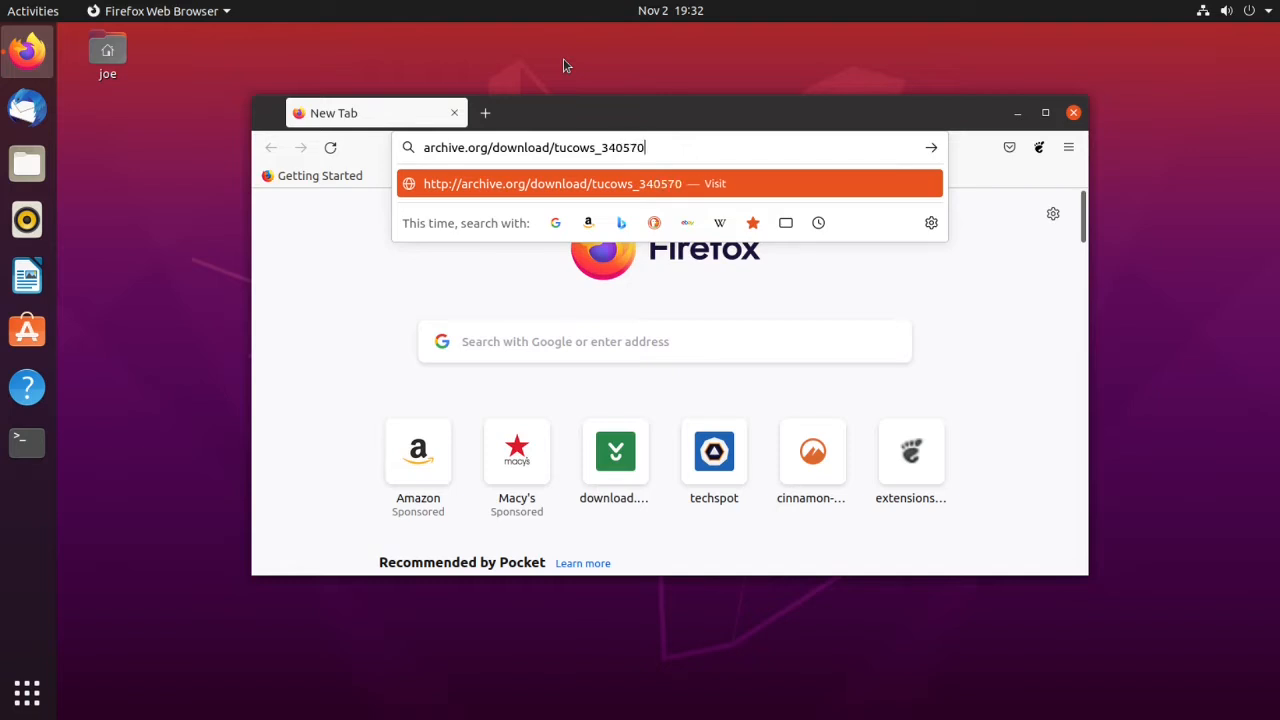
text(_DigiB)
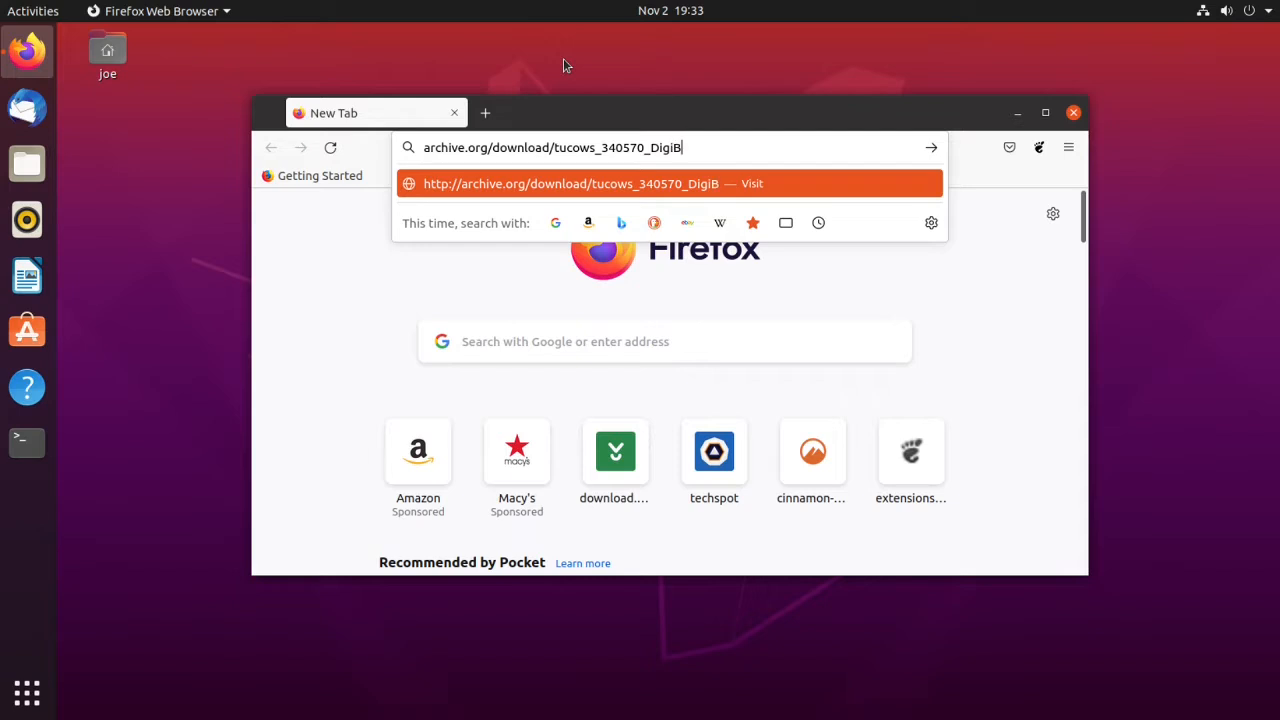
text(ookShelf)
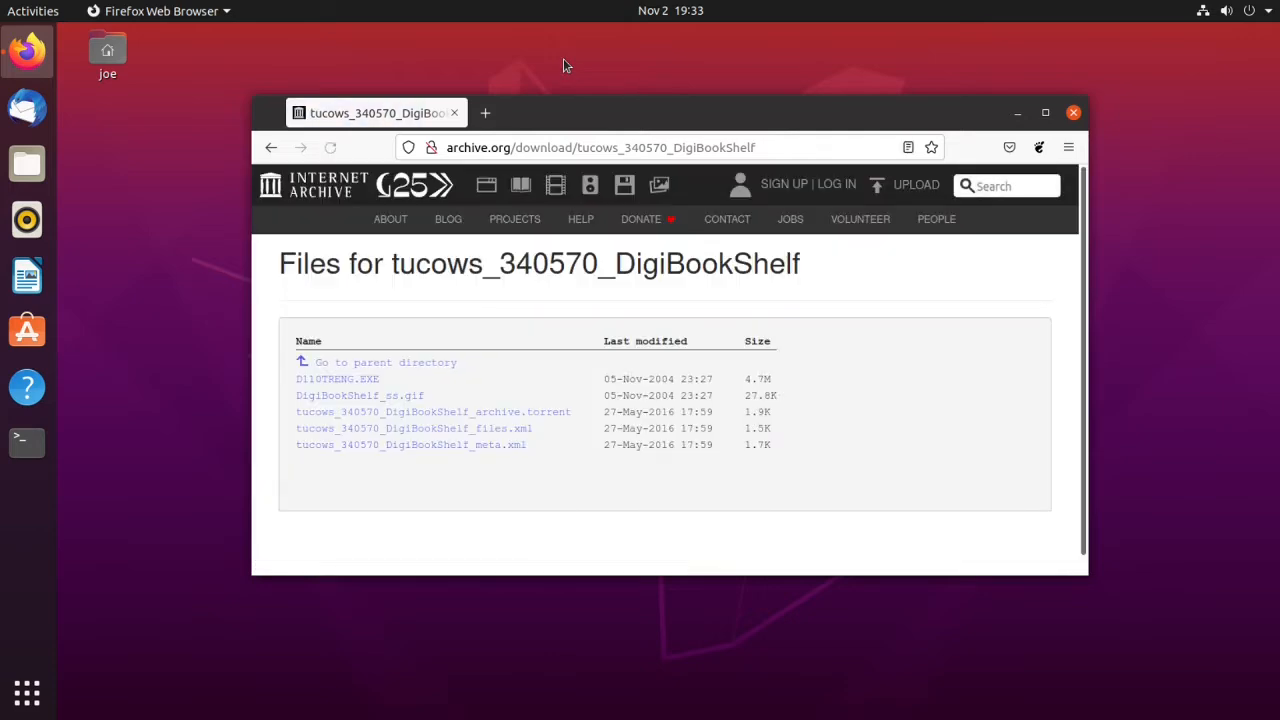
mouse_move(465, 416)
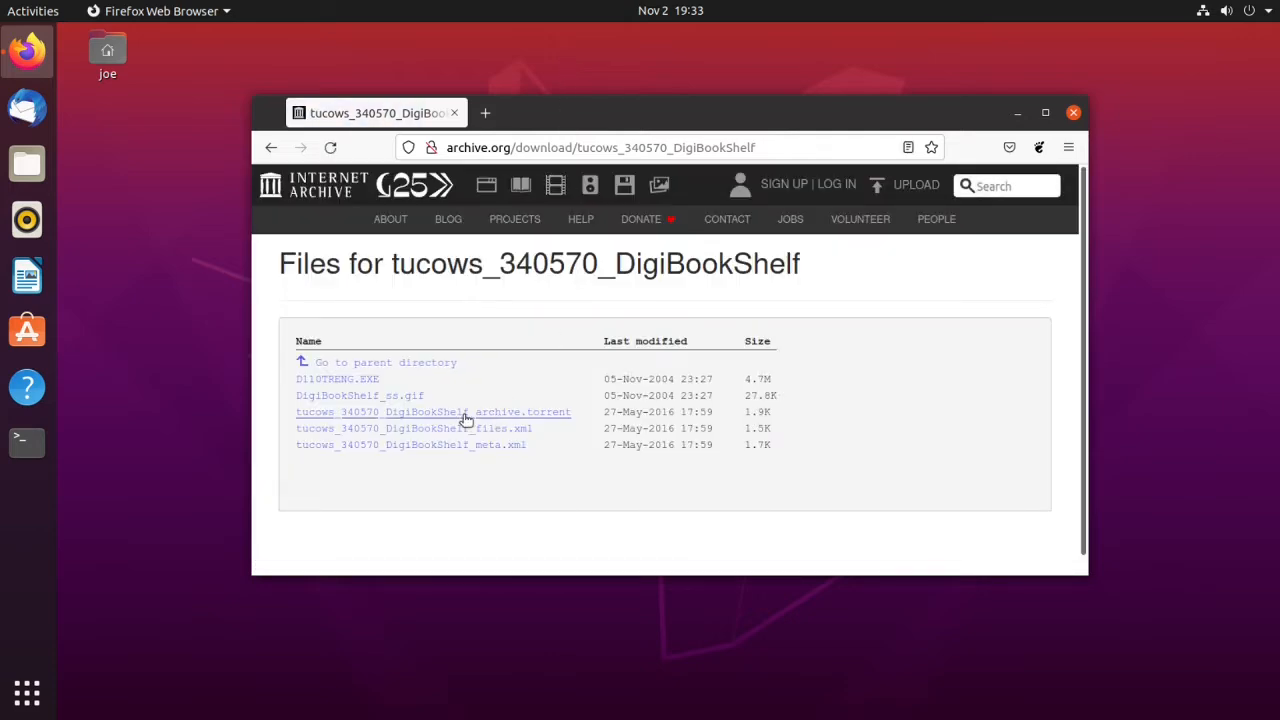
mouse_move(368, 383)
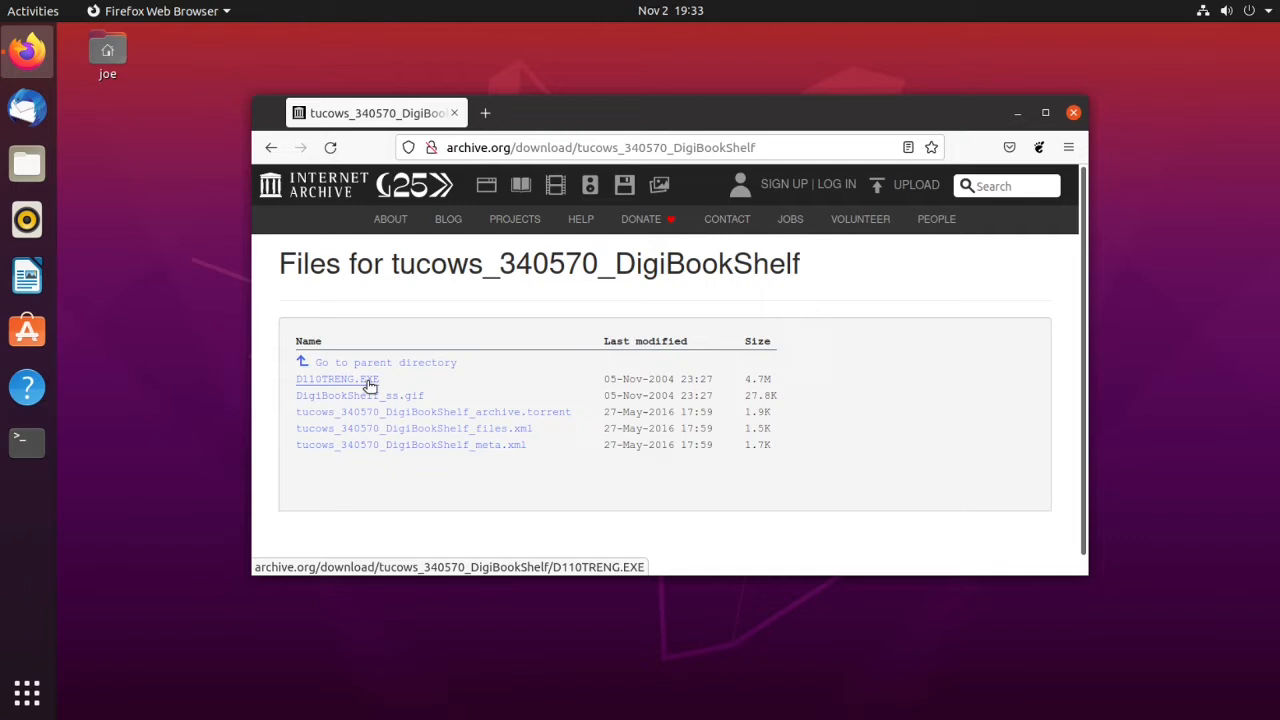
- Save D110TRENG.EXE from the listing to the computer and check the download finished
click(336, 379)
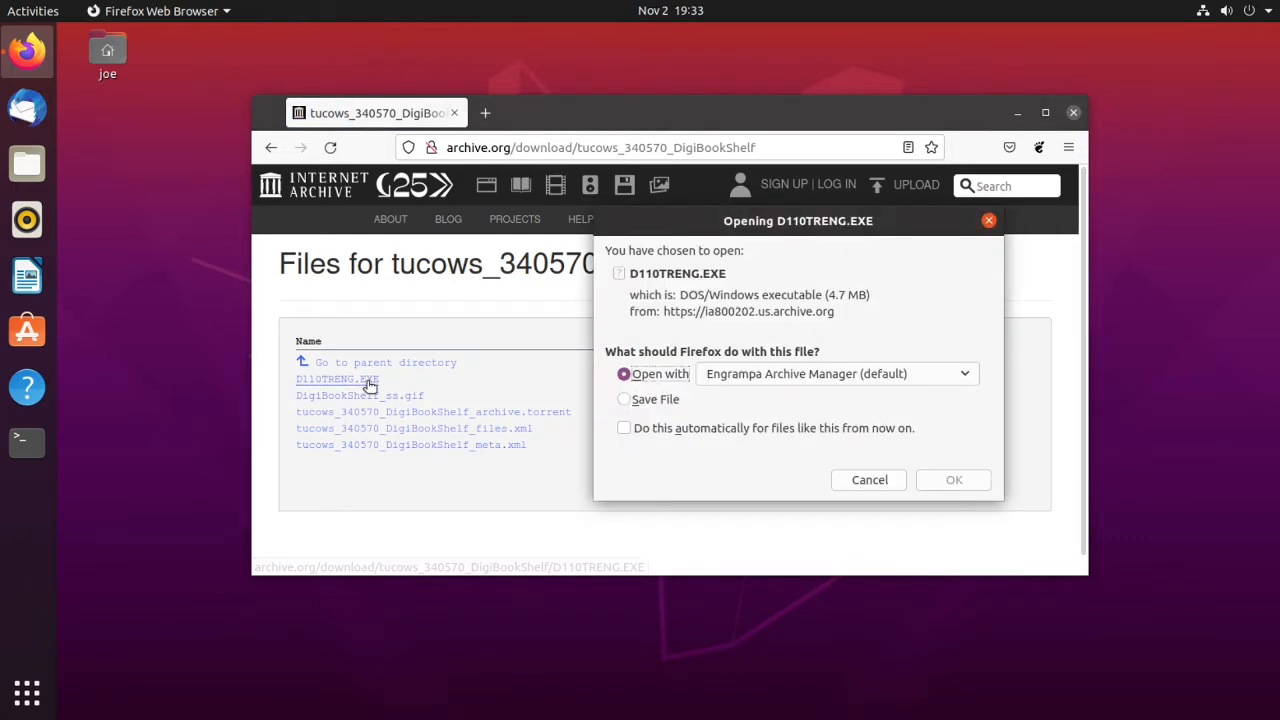
click(624, 399)
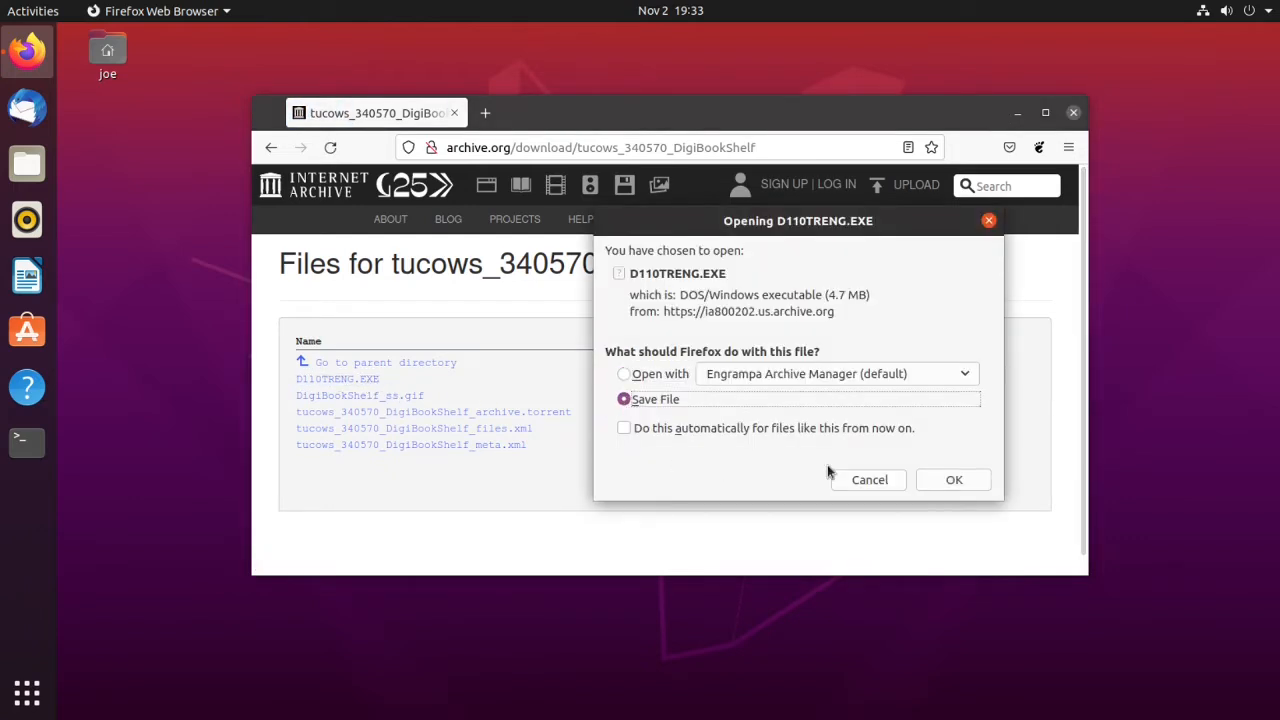
click(953, 479)
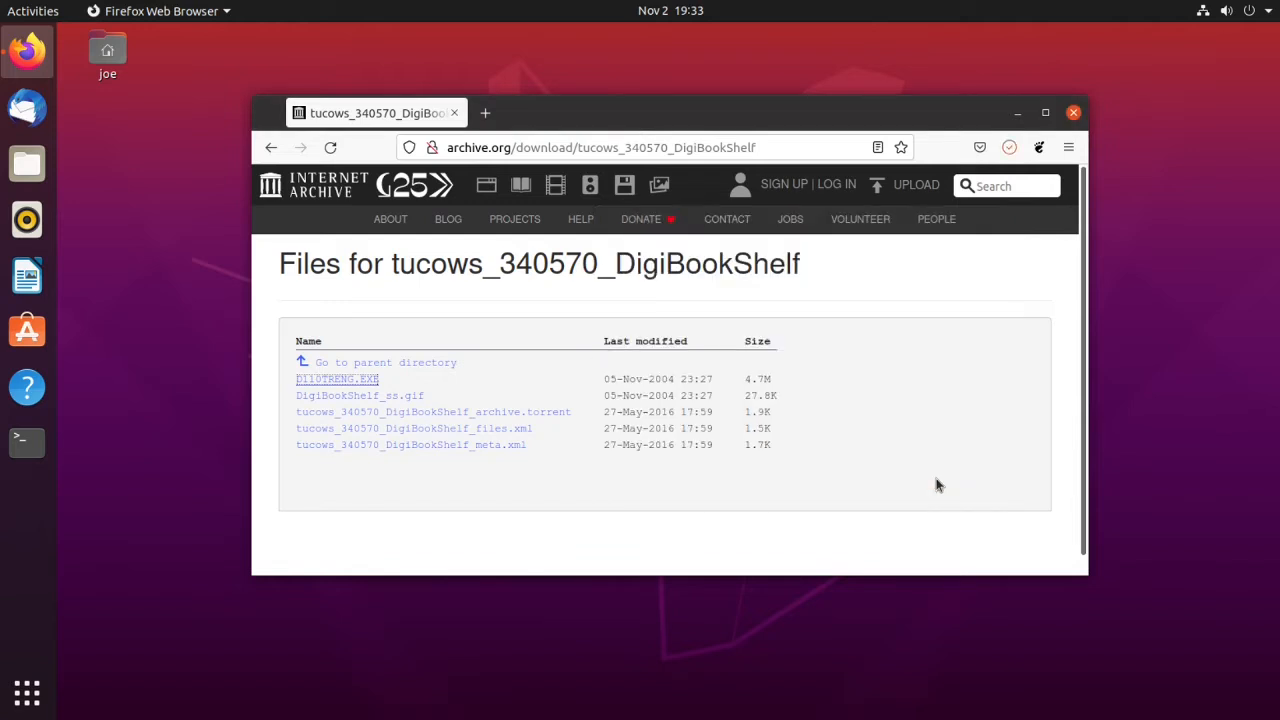
click(337, 379)
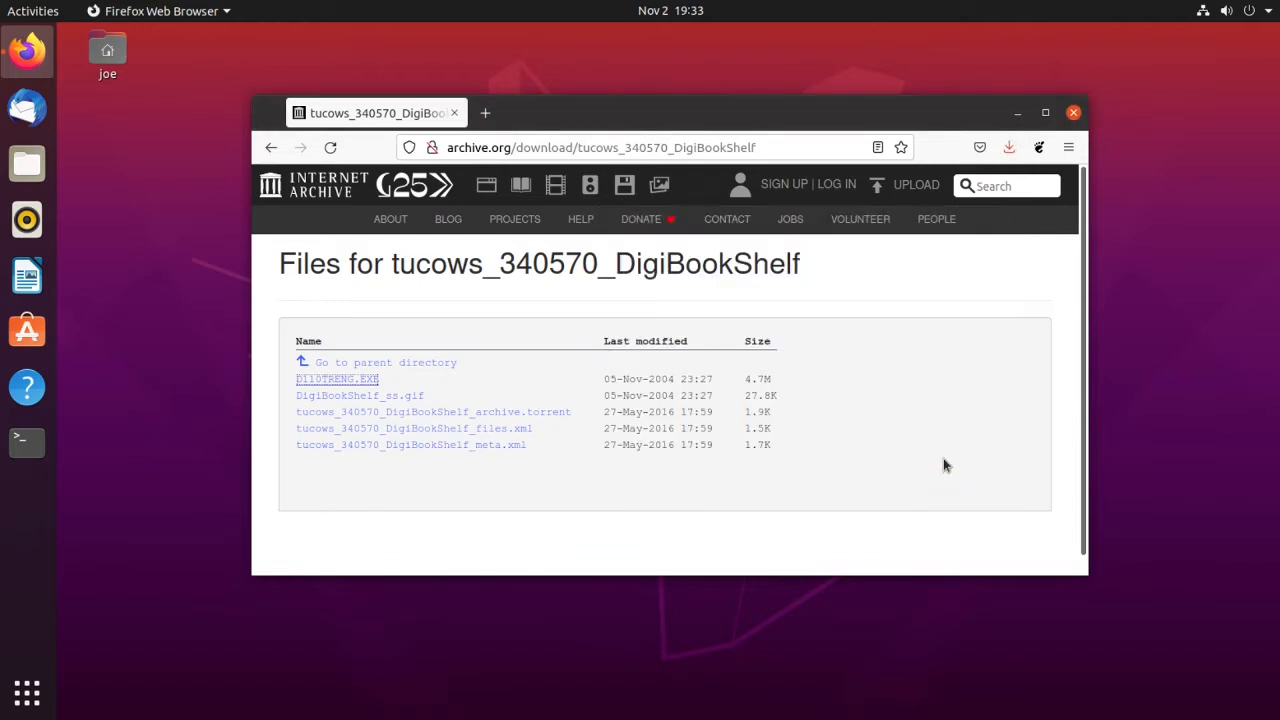
mouse_move(1009, 147)
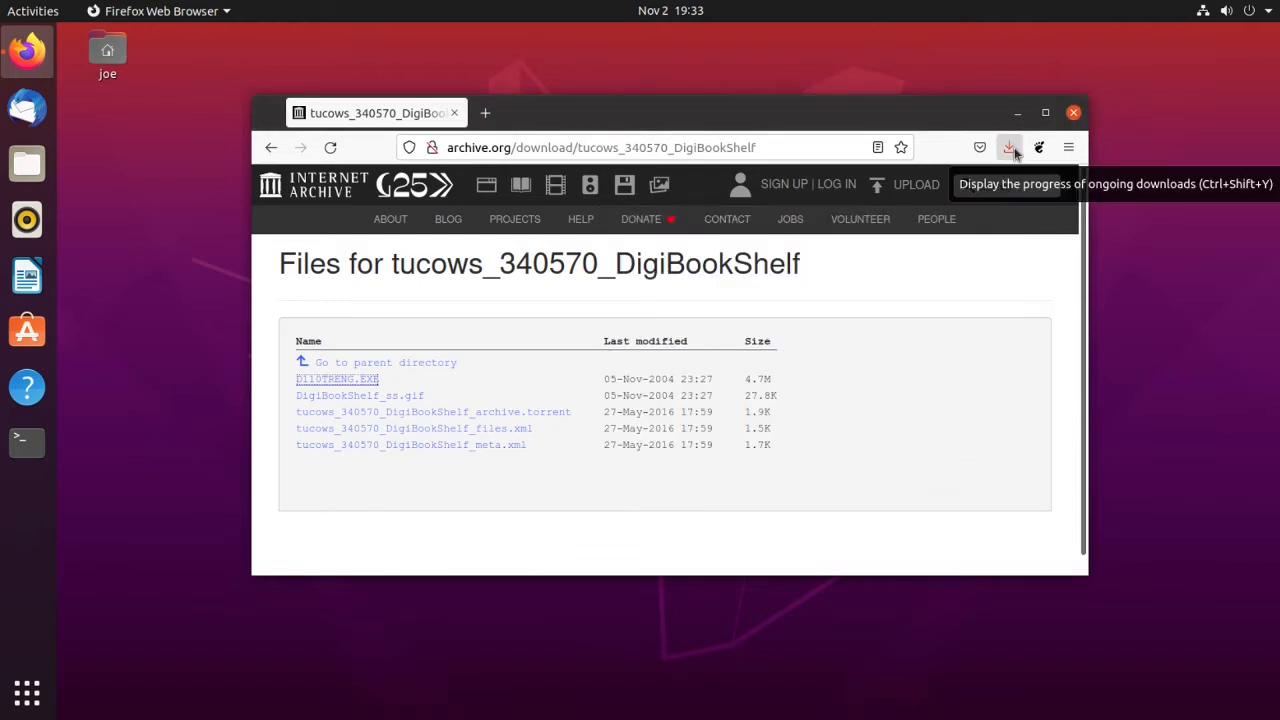
click(1009, 147)
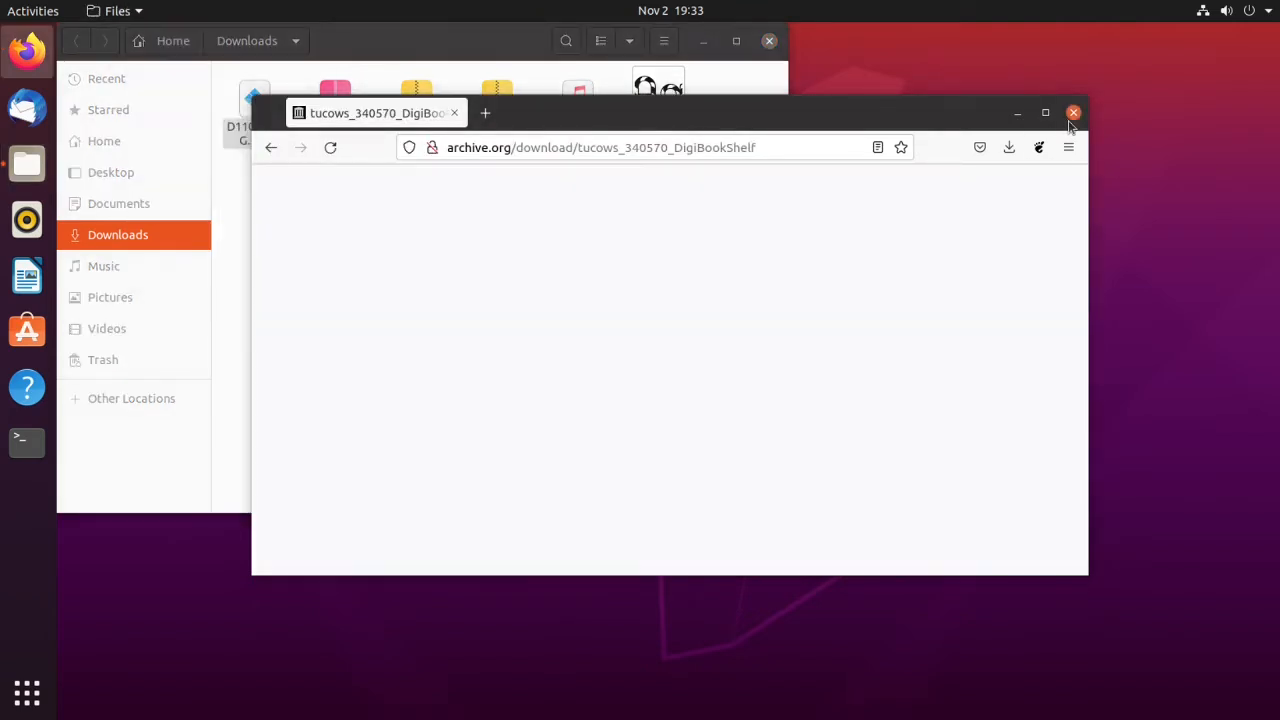
- Close Firefox and view the properties of D110TRENG.EXE in Downloads
click(1073, 112)
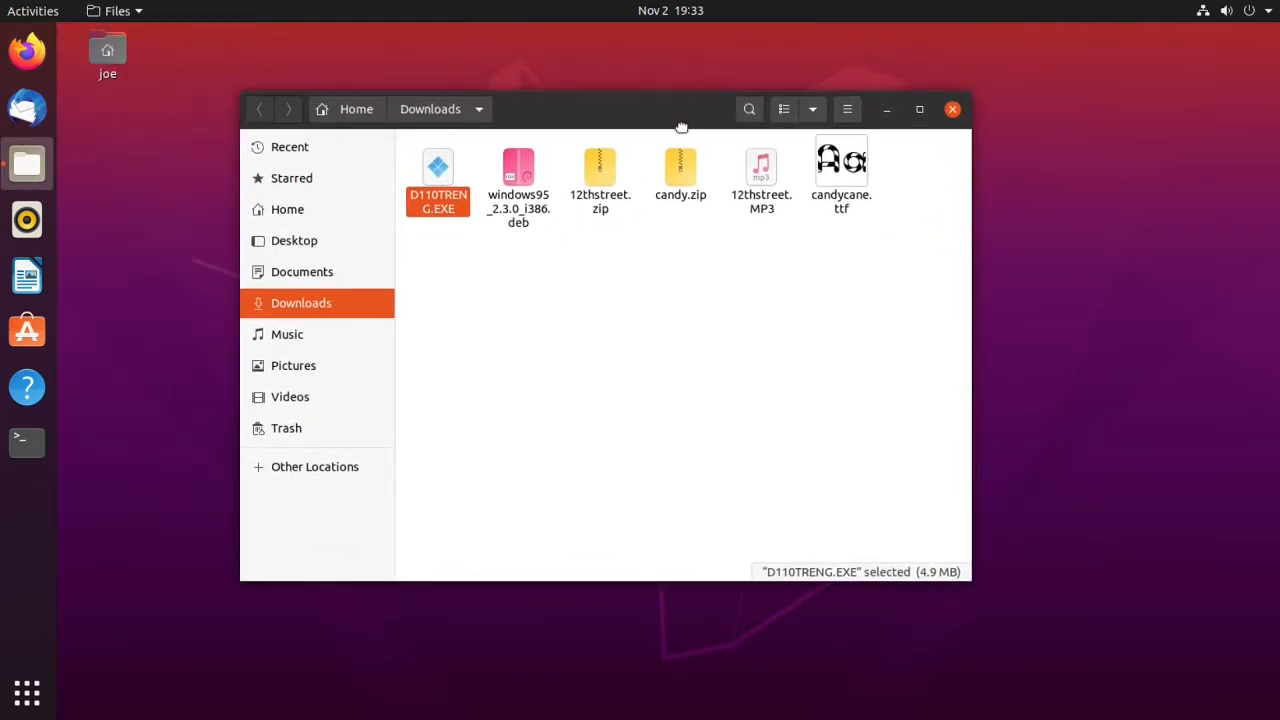
right_click(437, 170)
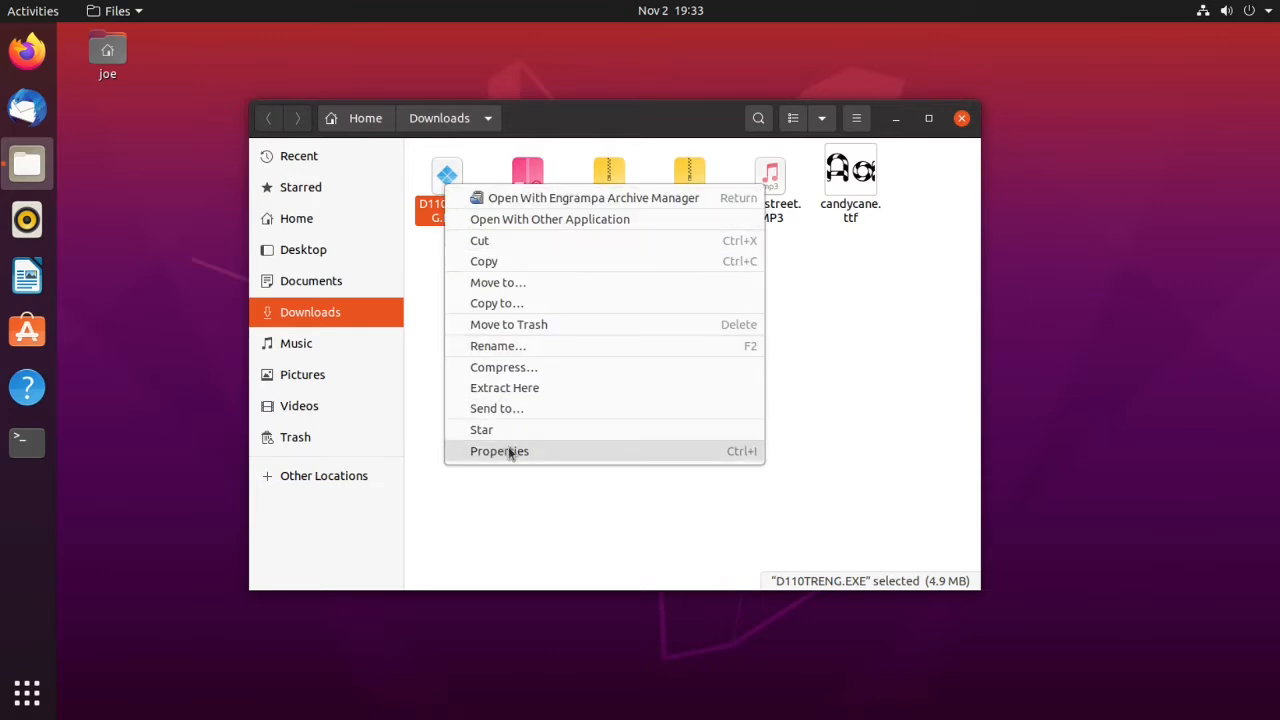
click(499, 451)
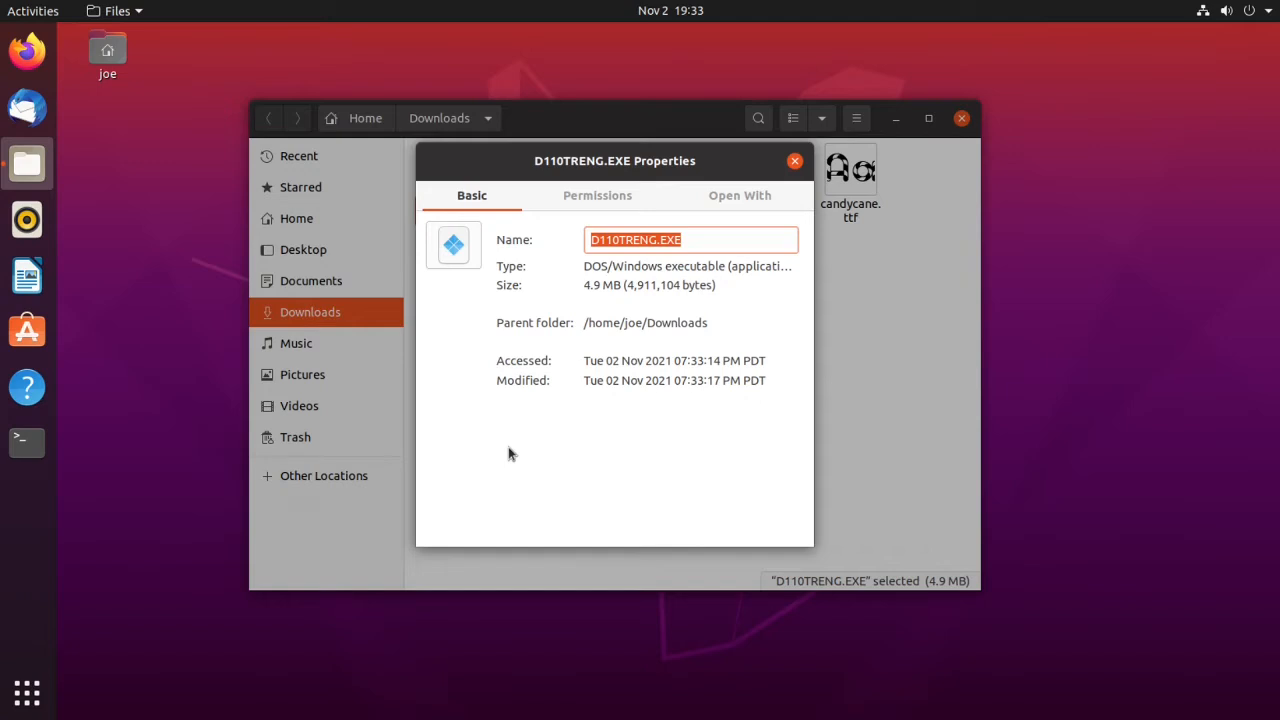
- In Permissions, allow D110TRENG.EXE to execute as a program and close the dialog
click(597, 195)
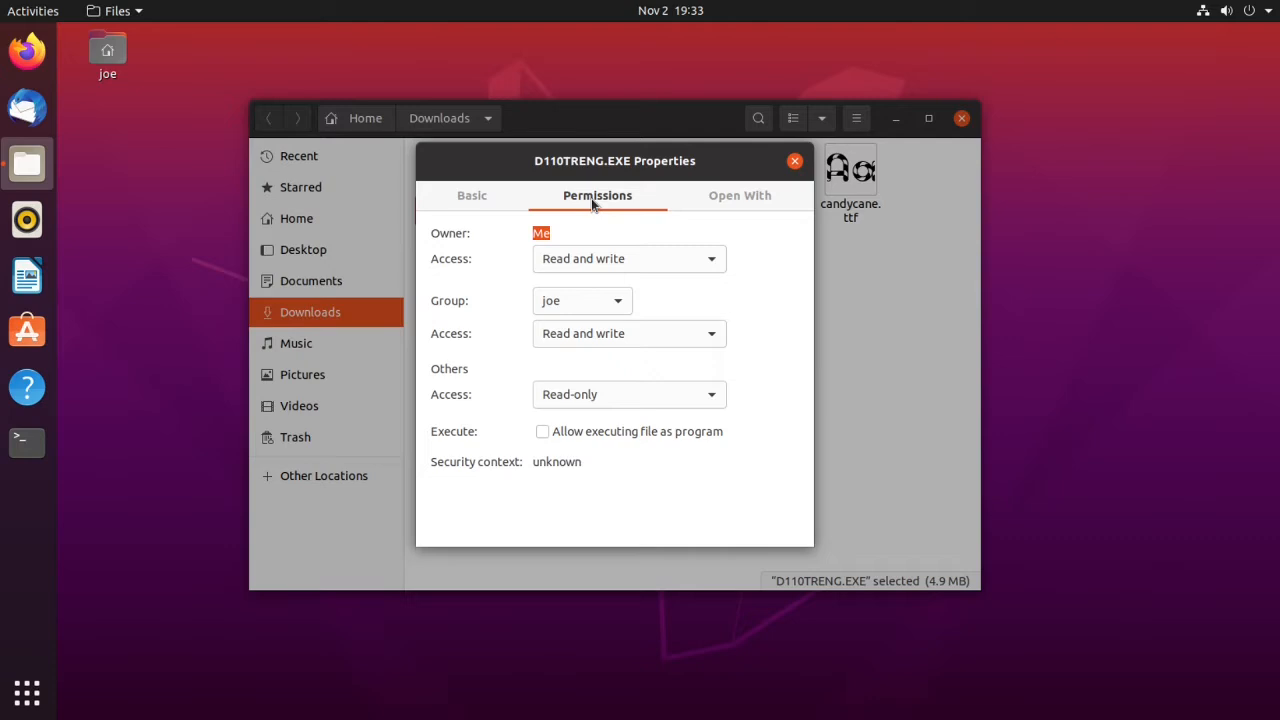
click(542, 431)
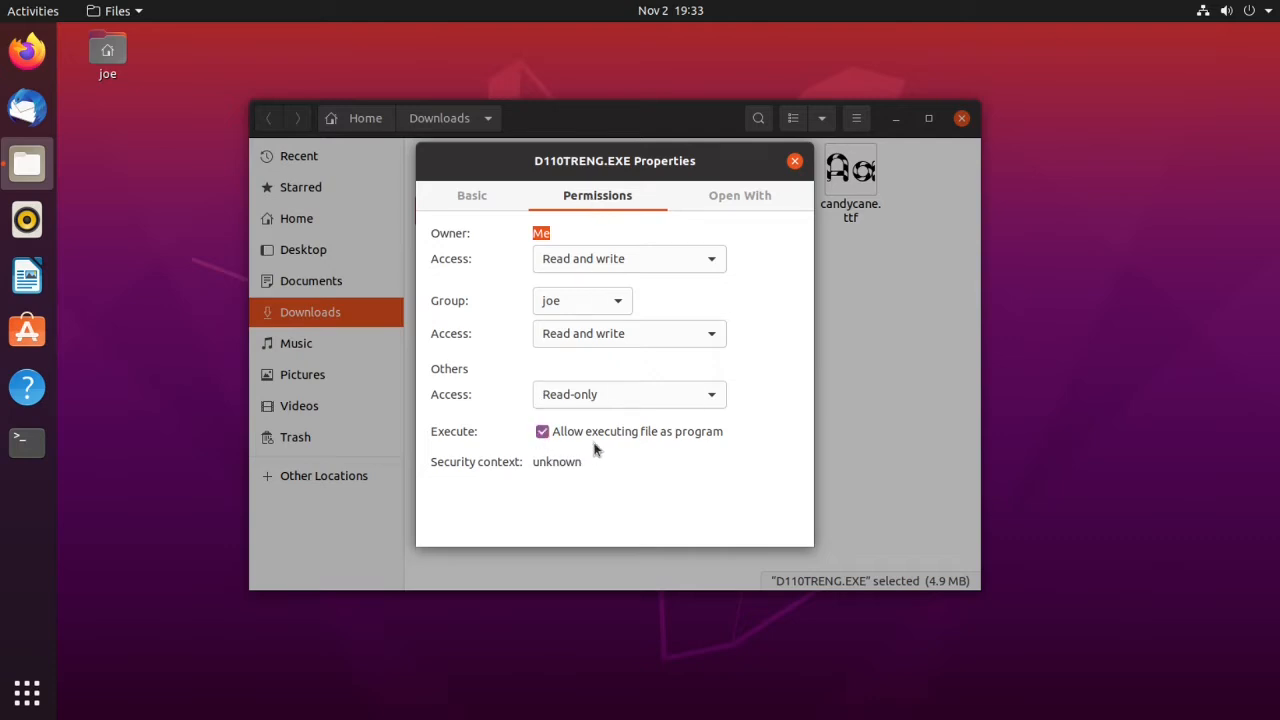
click(794, 160)
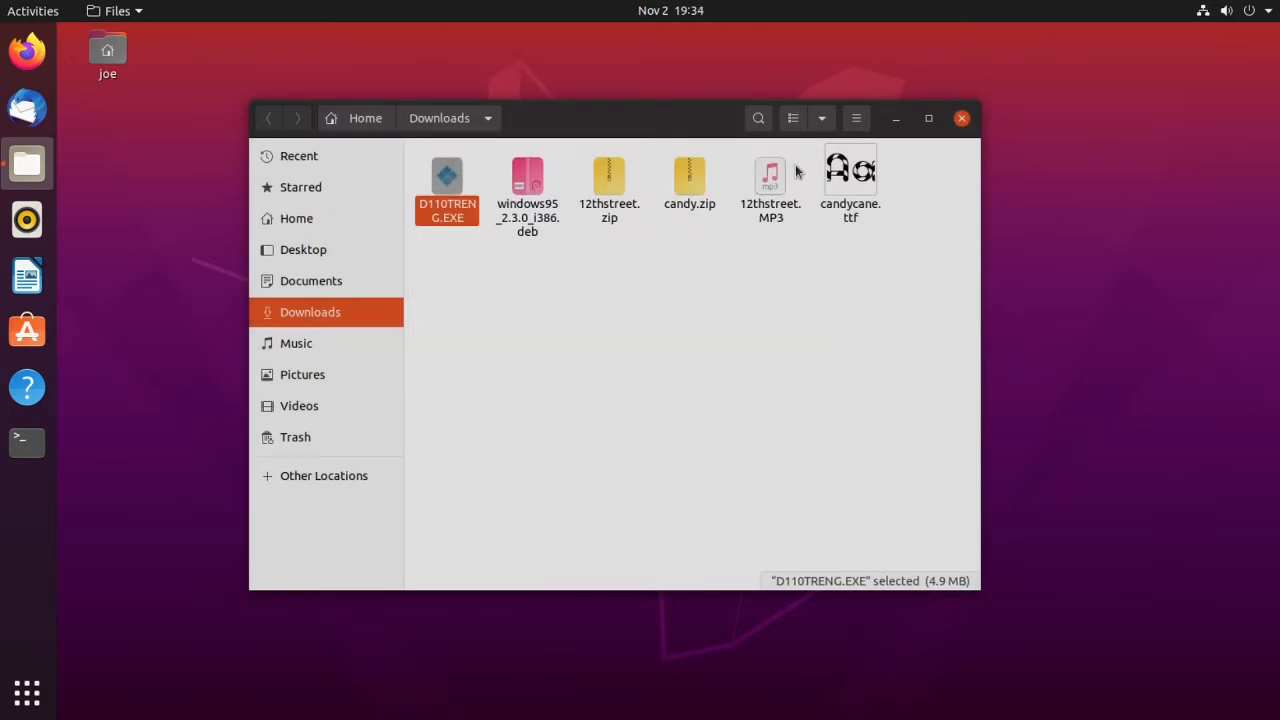
mouse_move(163, 305)
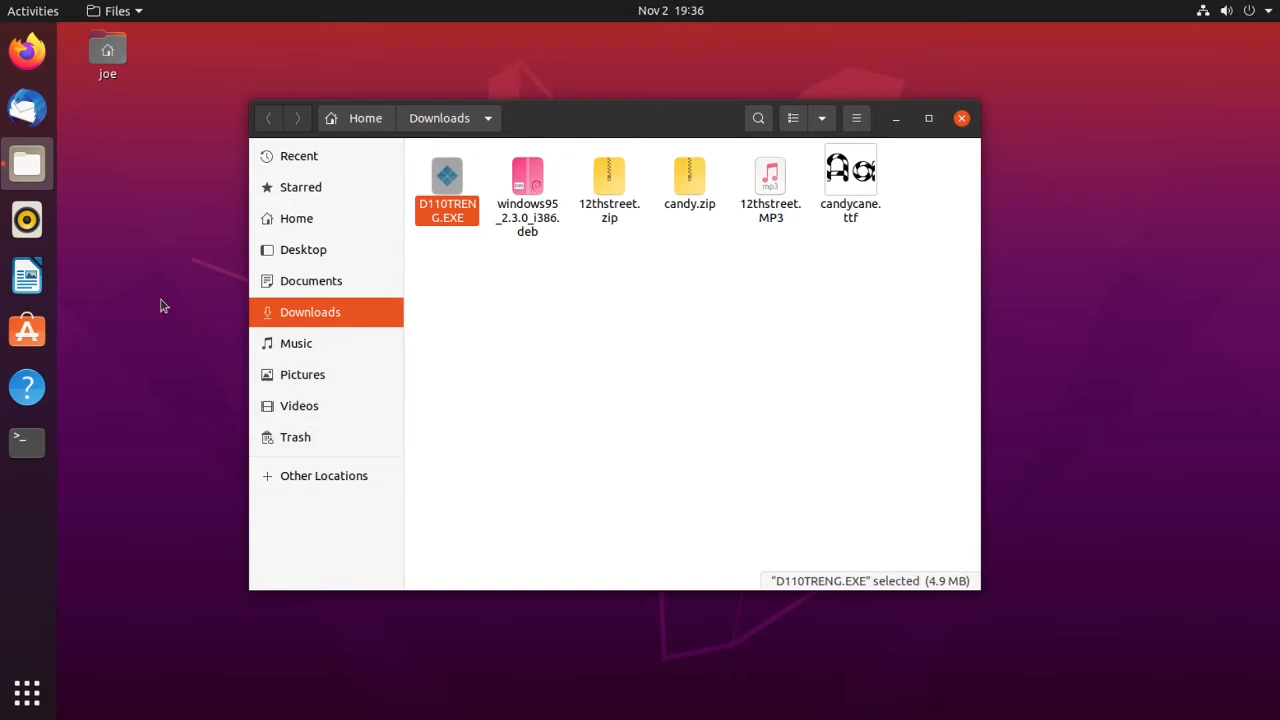
mouse_move(27, 442)
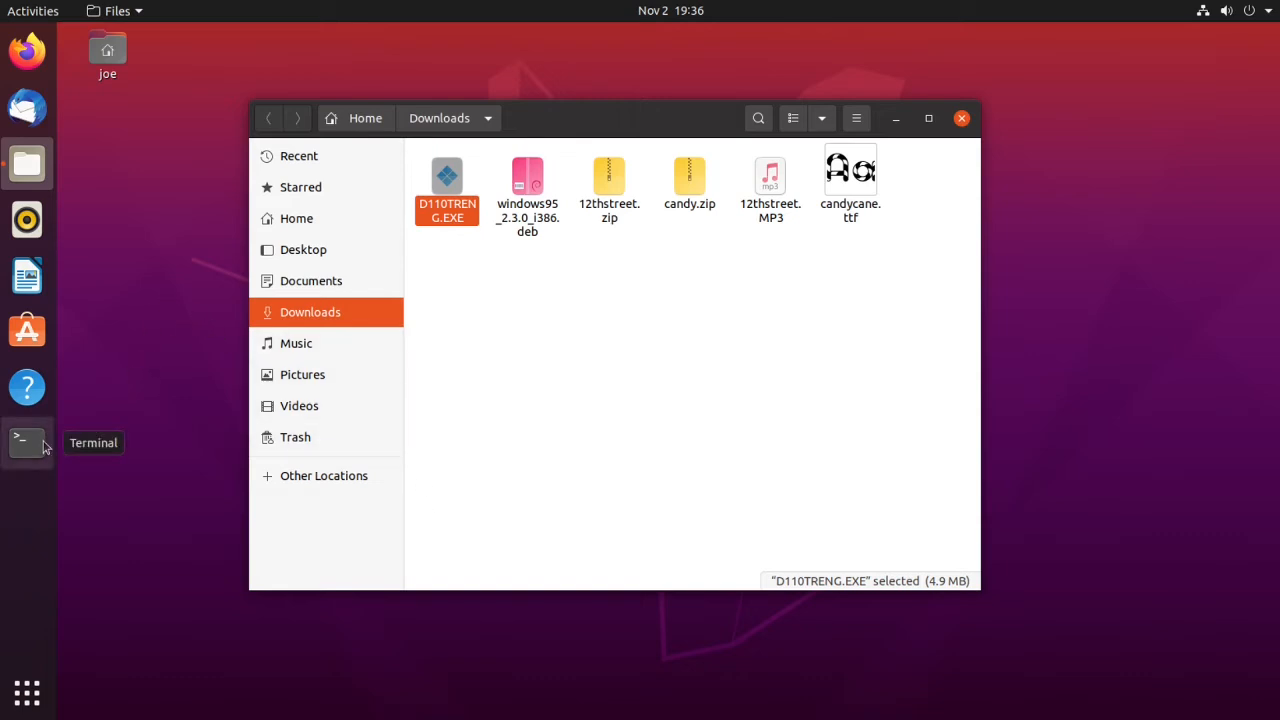
- Start a Terminal in Downloads and run the installer with wine D110TRENG.EXE
click(26, 442)
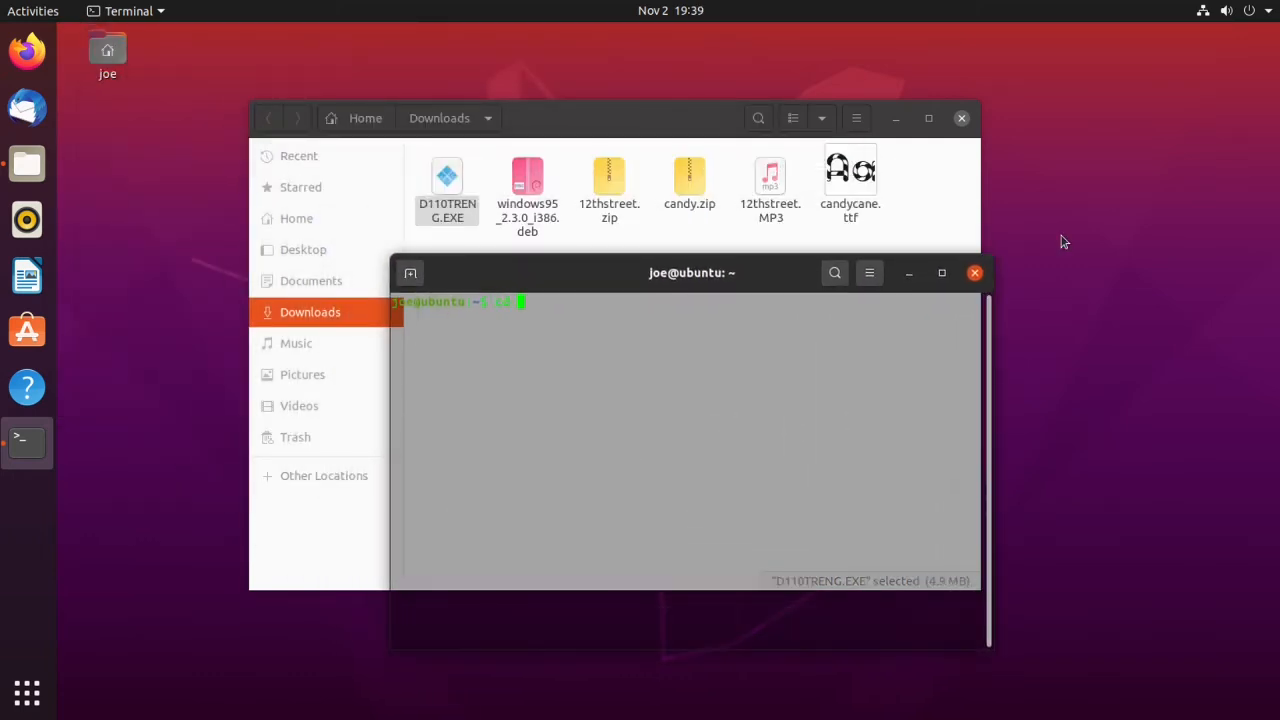
text(cd Downloads)
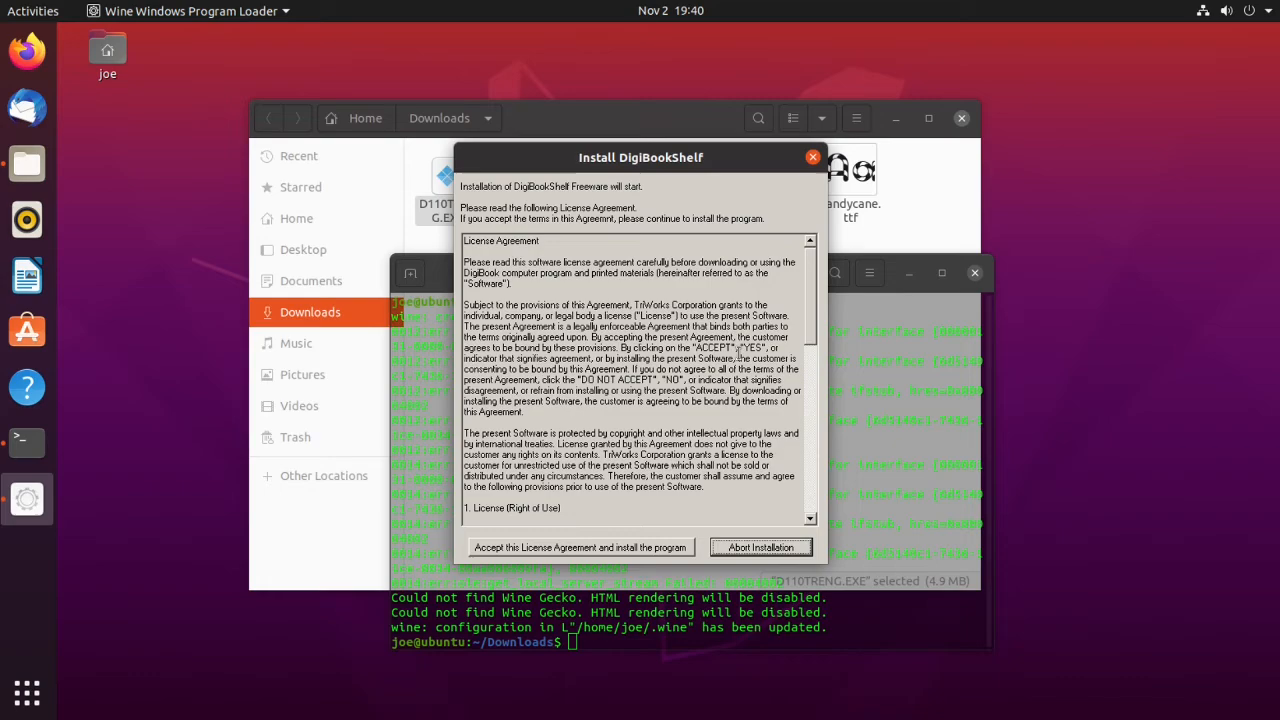
mouse_move(611, 547)
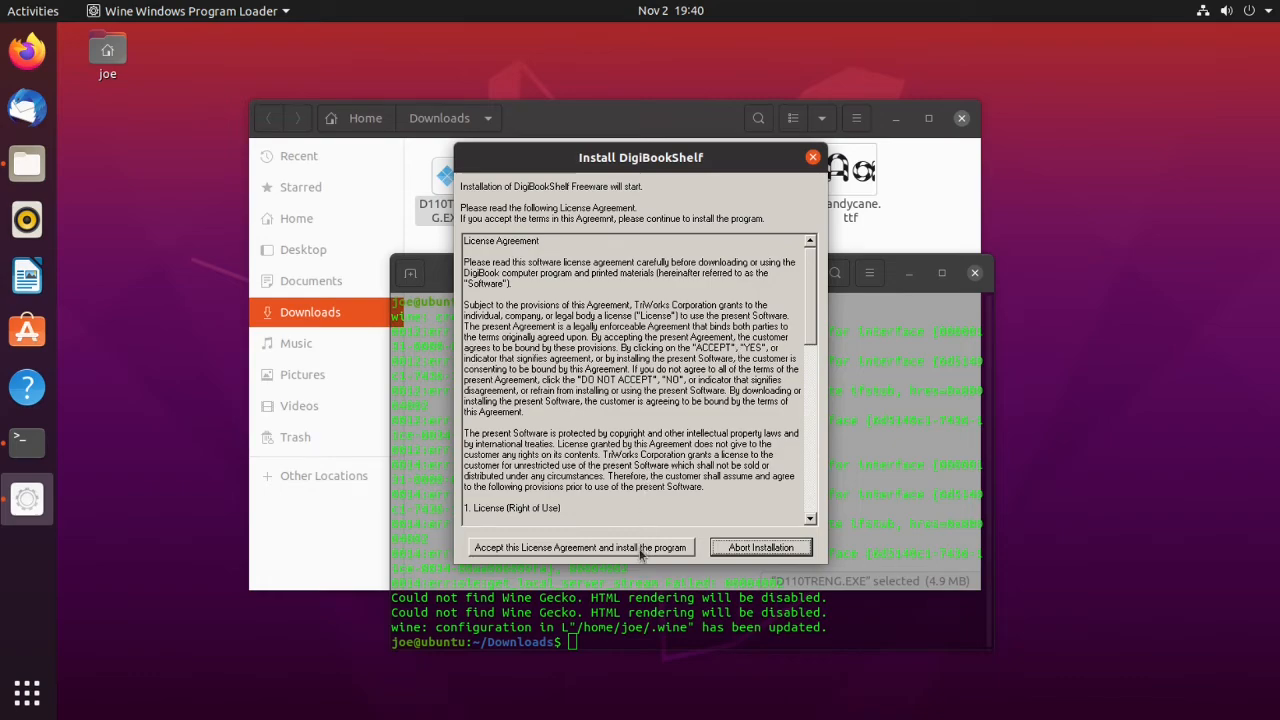
- Accept the license, install into the suggested DIGIBOOK folder and acknowledge the temporary-files notice
click(580, 547)
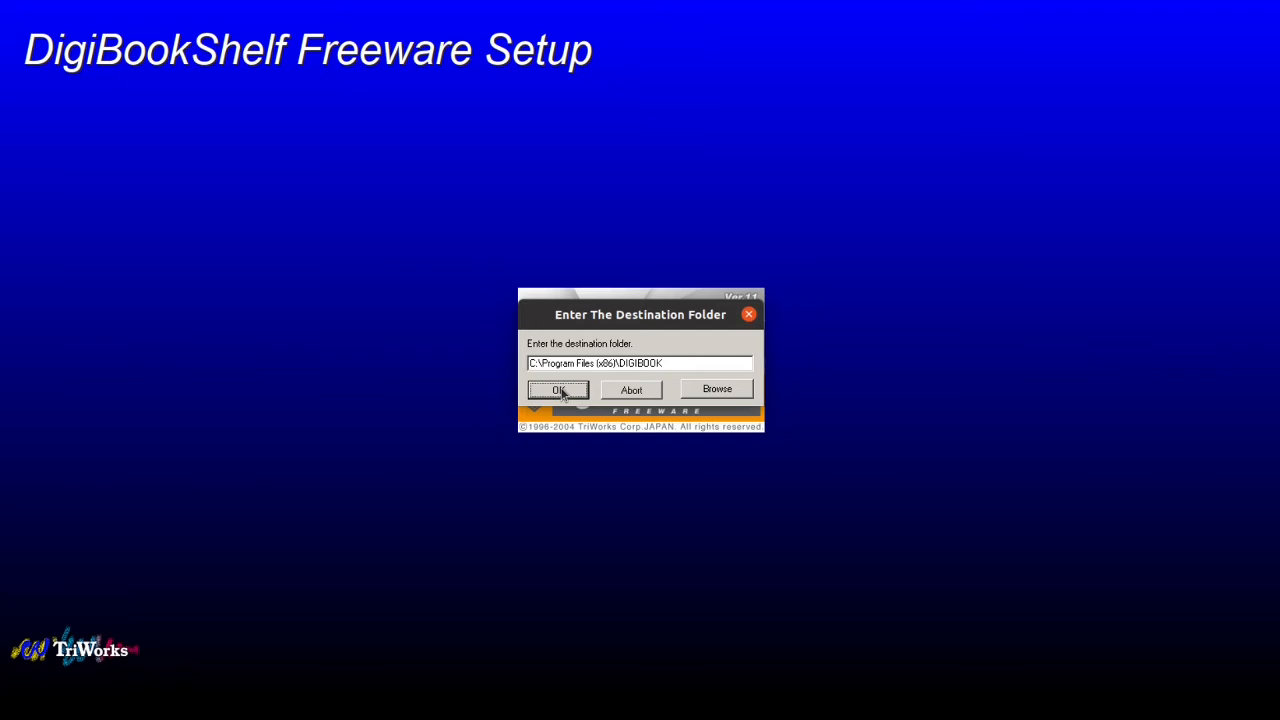
click(557, 389)
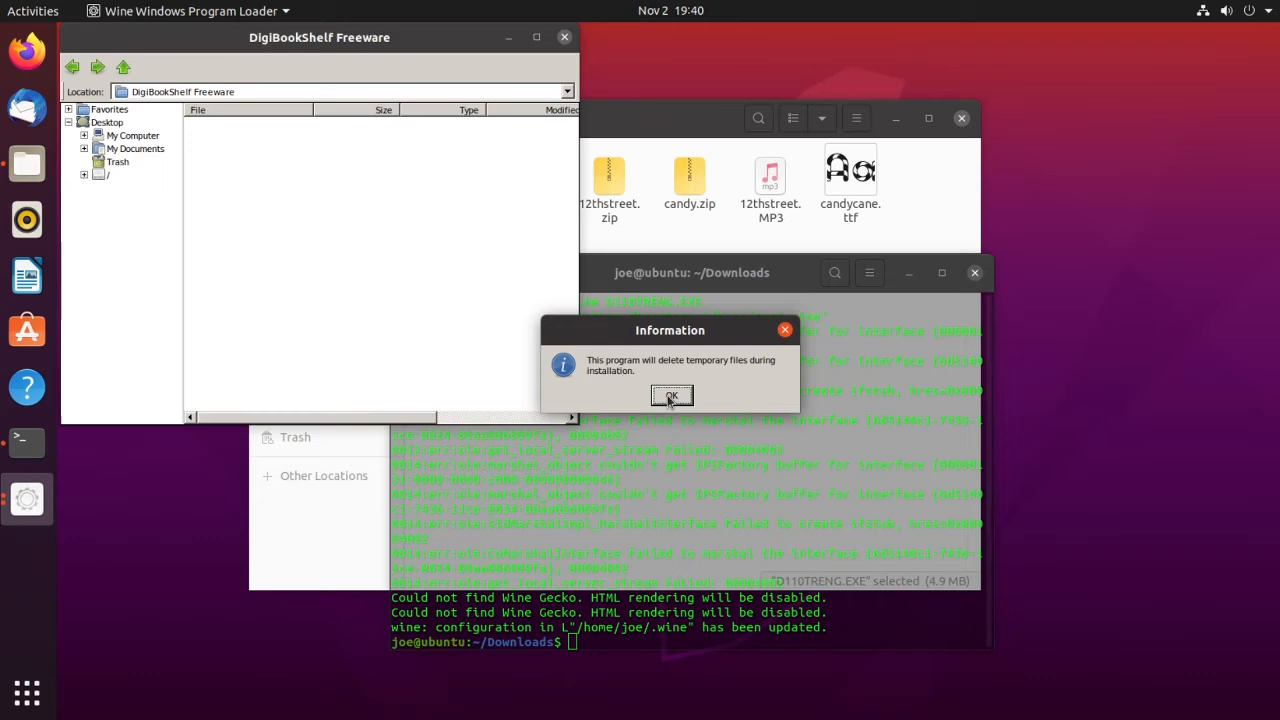
click(671, 396)
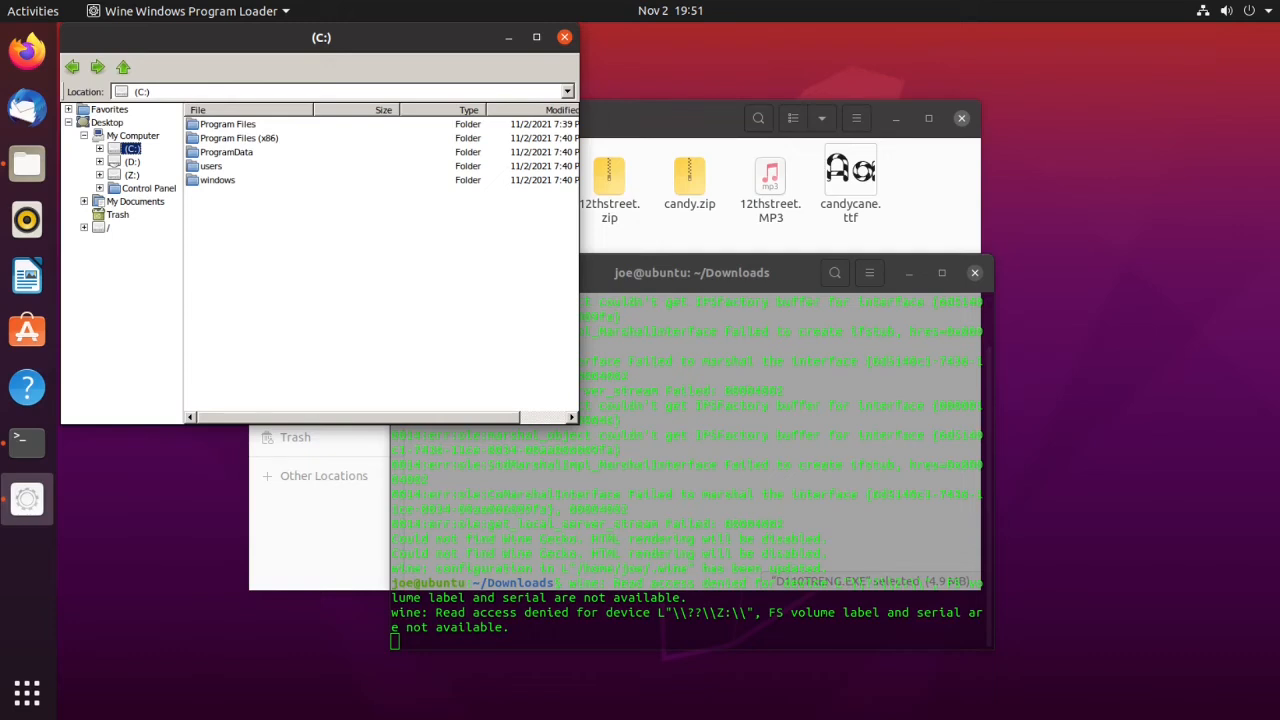
mouse_move(178, 144)
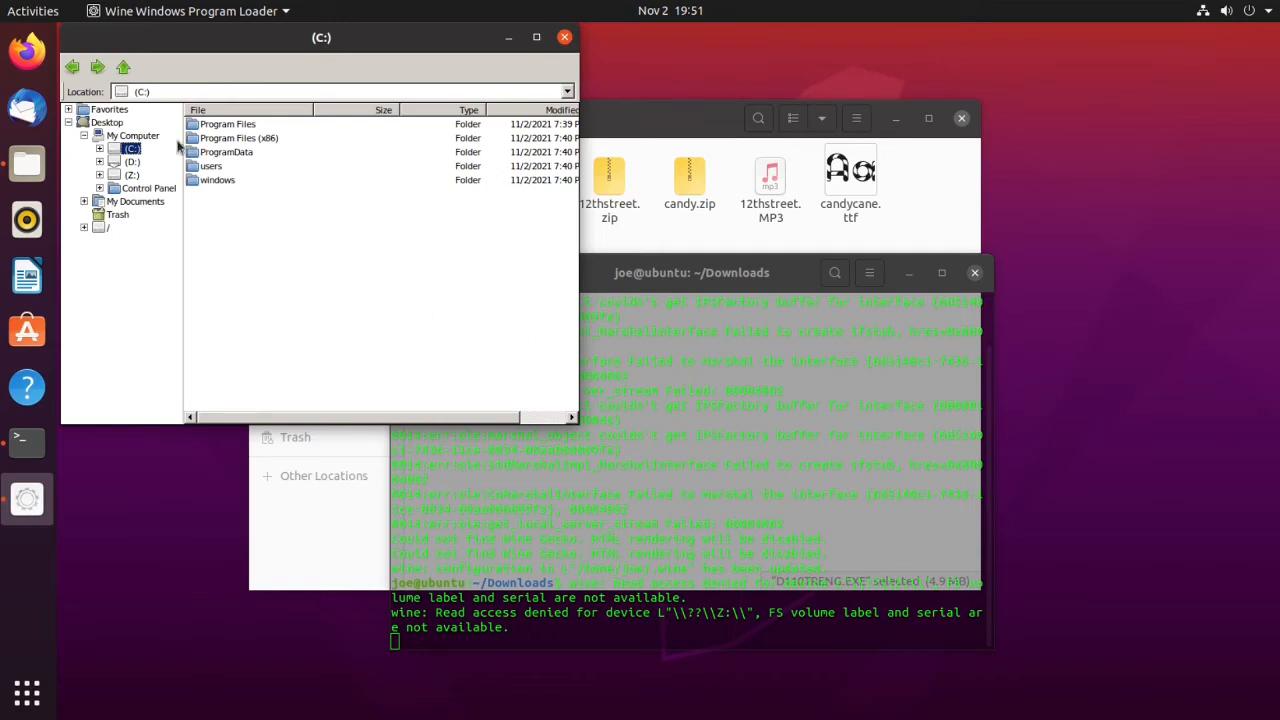
mouse_move(238, 138)
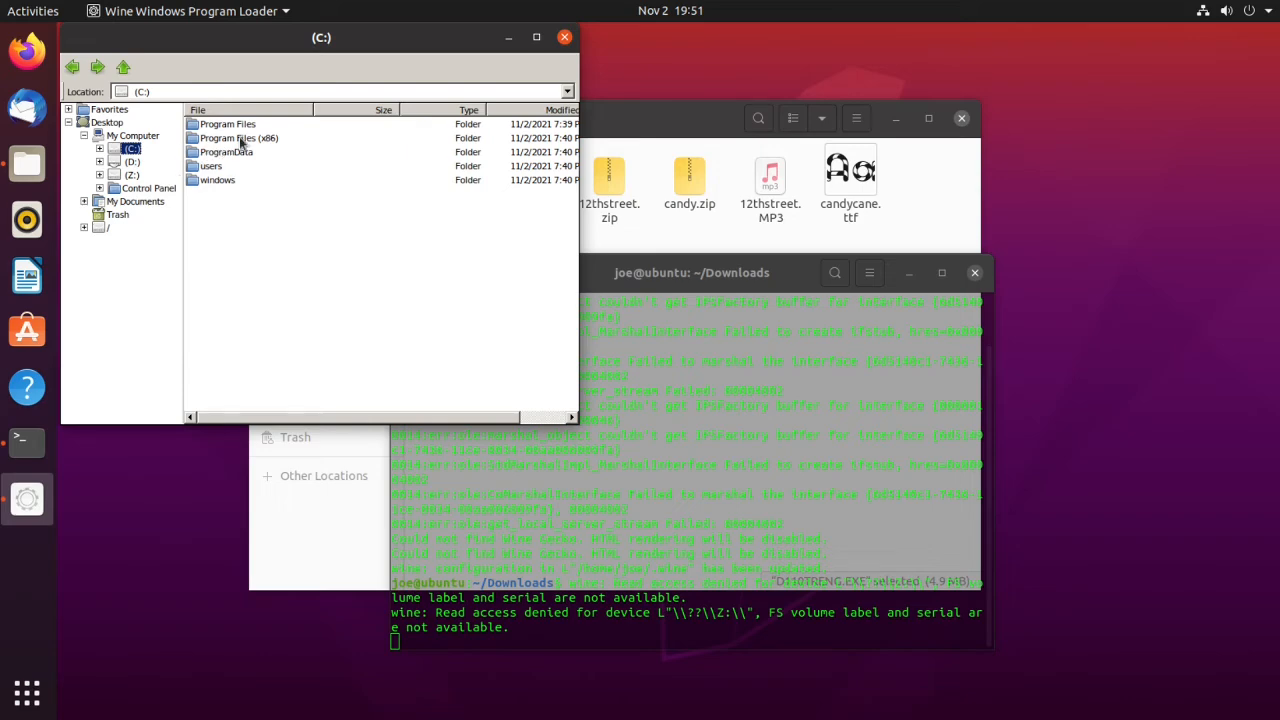
- Browse into Program Files (x86)/DIGIBOOK in the Wine file browser to see DIGIBOOK.EXE
double_click(238, 138)
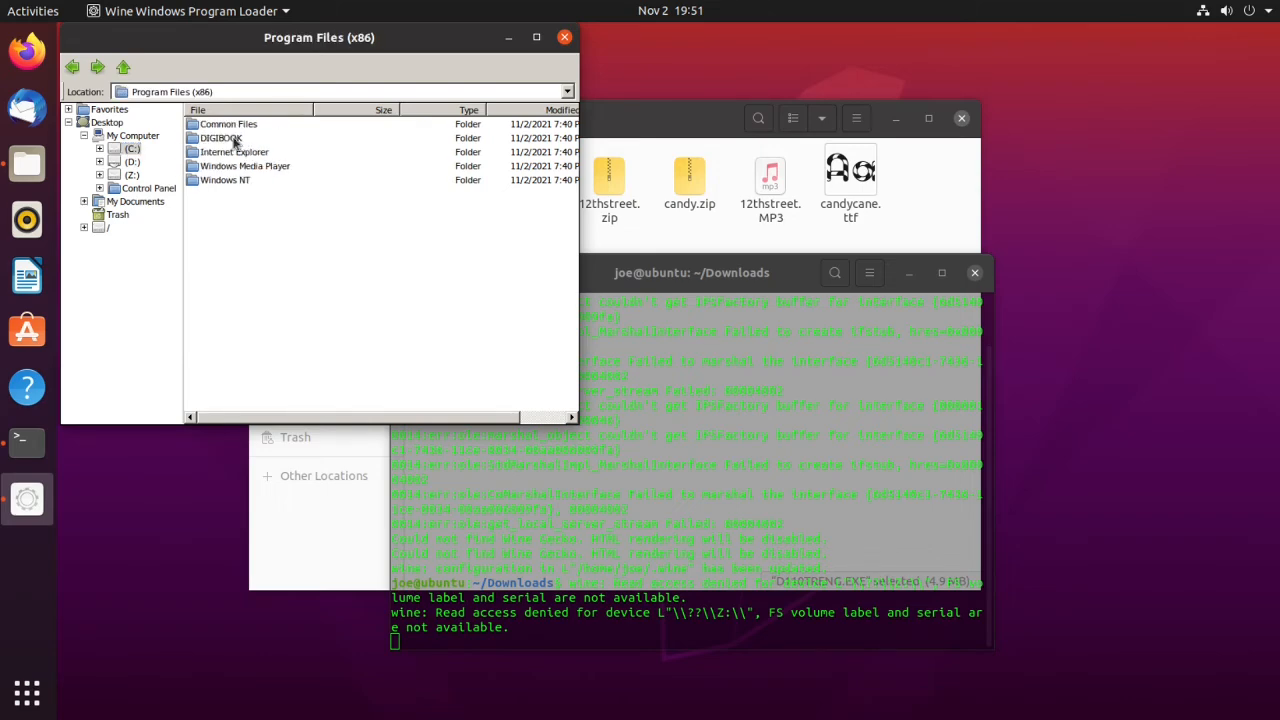
double_click(220, 138)
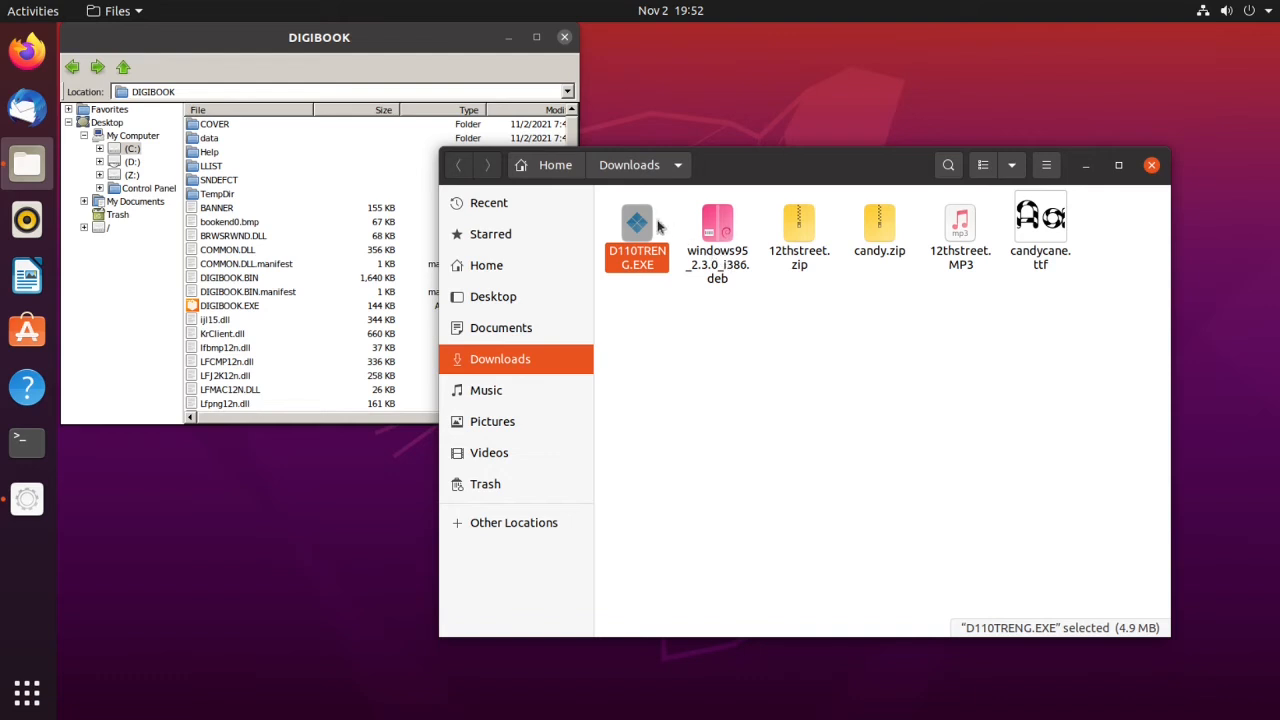
- Go to Home in Files and turn on Show Hidden Files
click(485, 265)
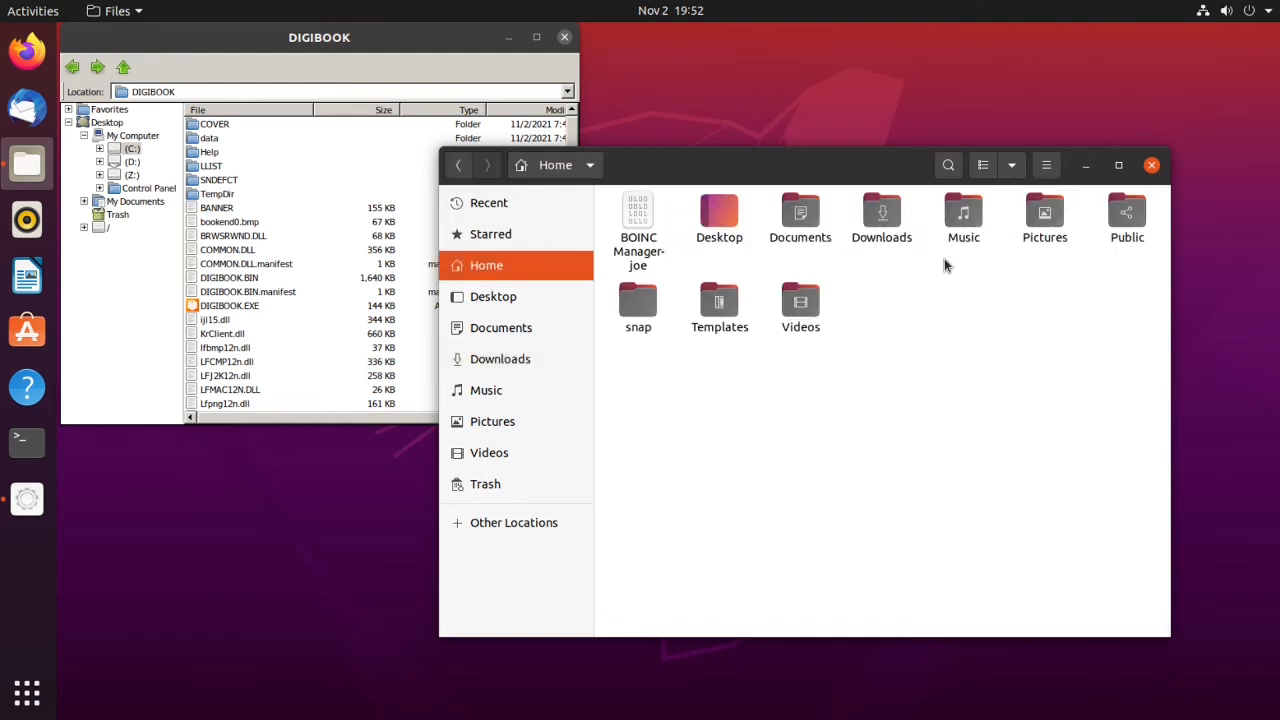
mouse_move(1046, 165)
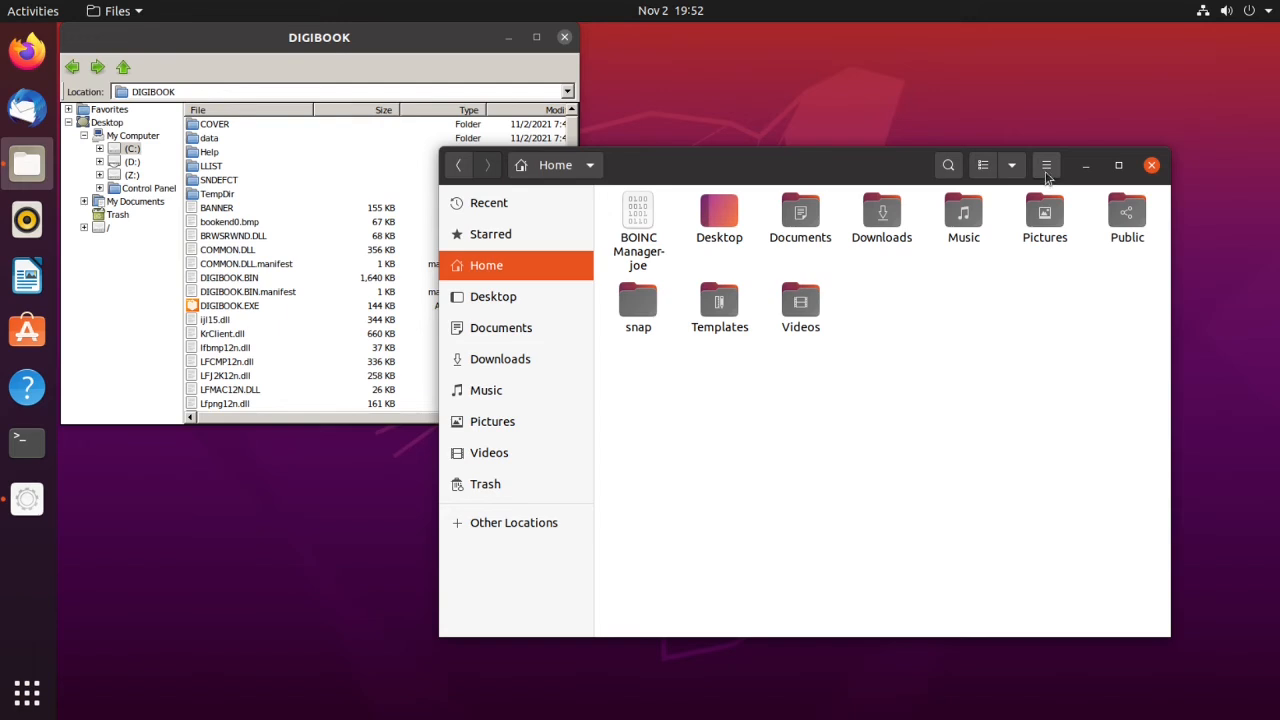
click(1045, 165)
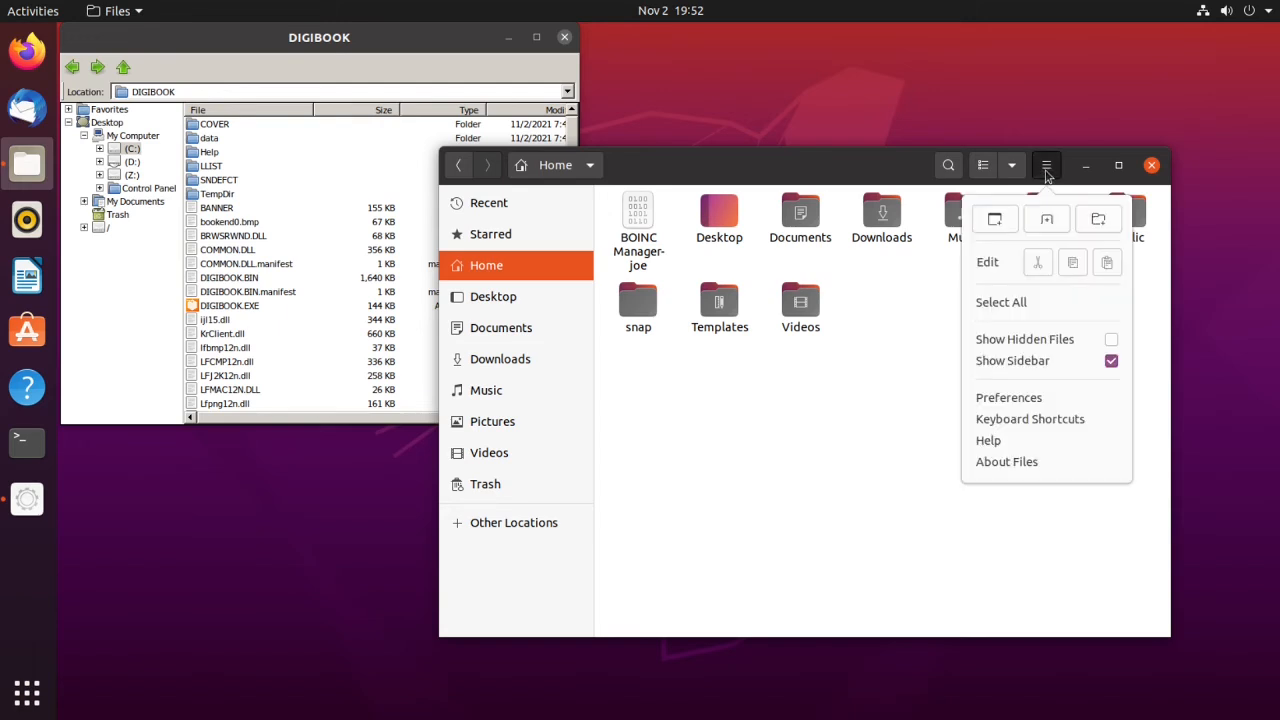
click(1110, 339)
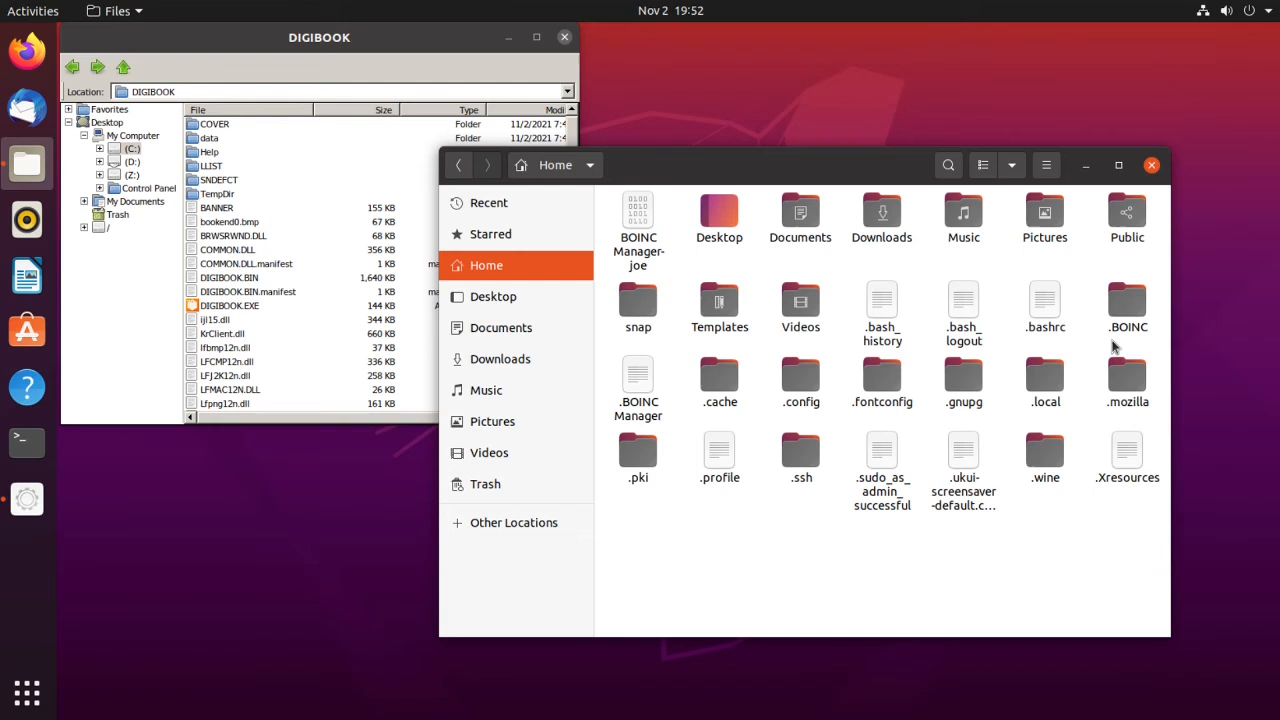
mouse_move(1034, 463)
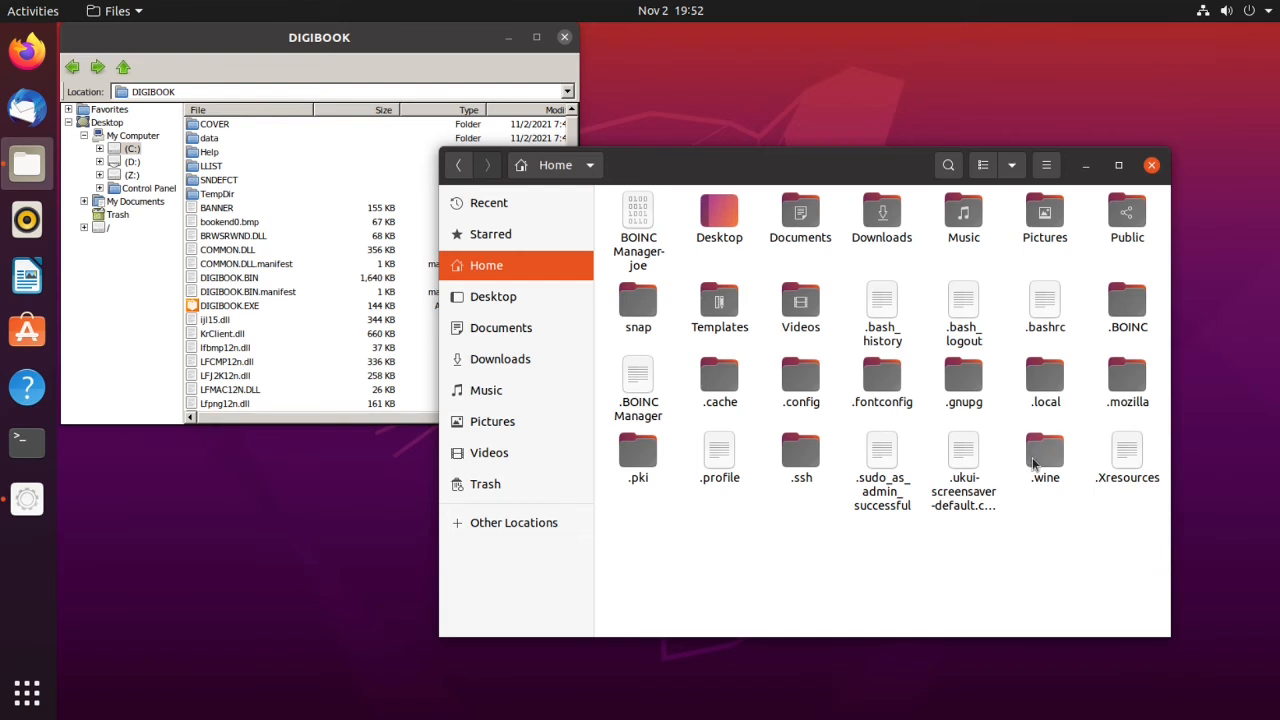
- Browse through .wine, drive_c and Program Files (x86) into the DIGIBOOK folder
double_click(1045, 450)
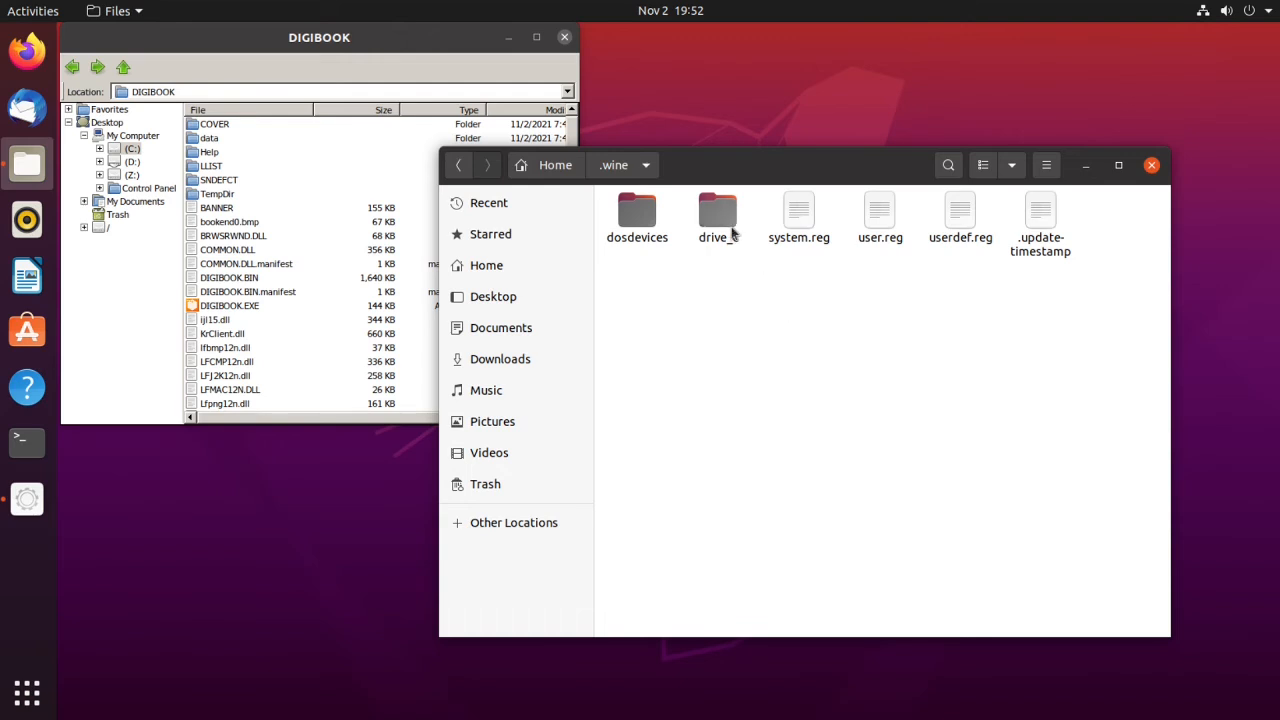
double_click(717, 210)
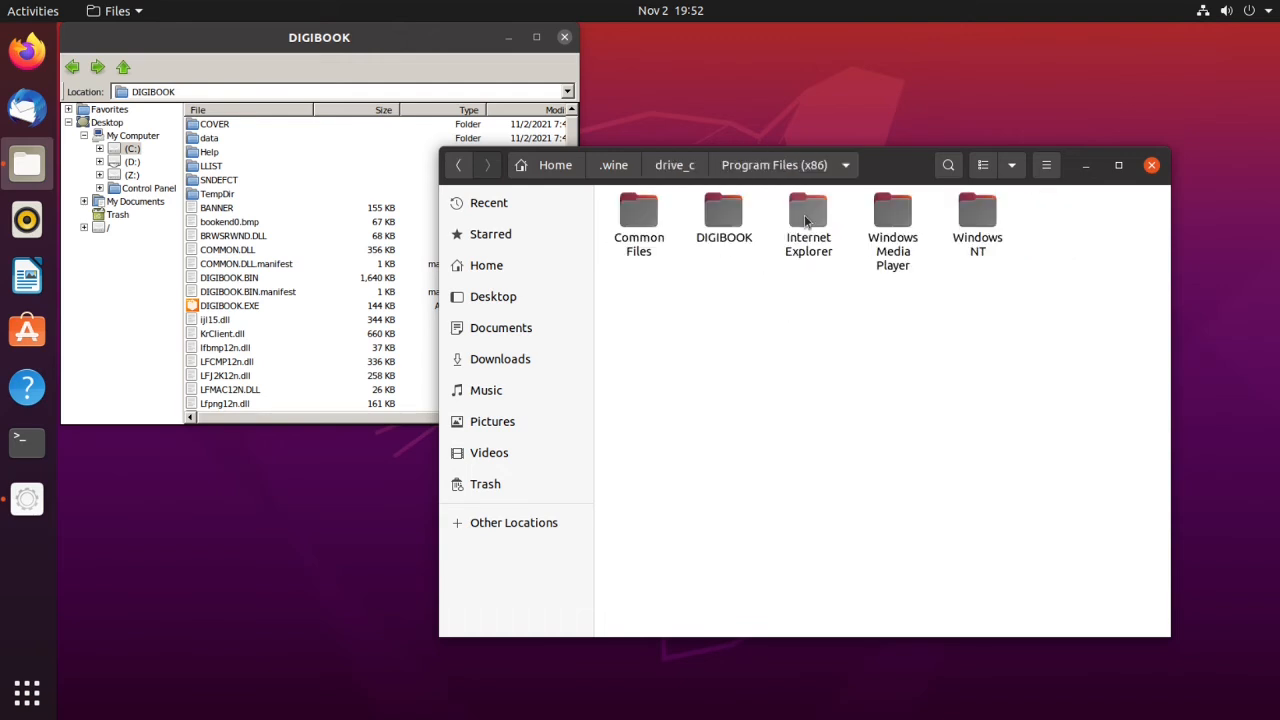
mouse_move(723, 218)
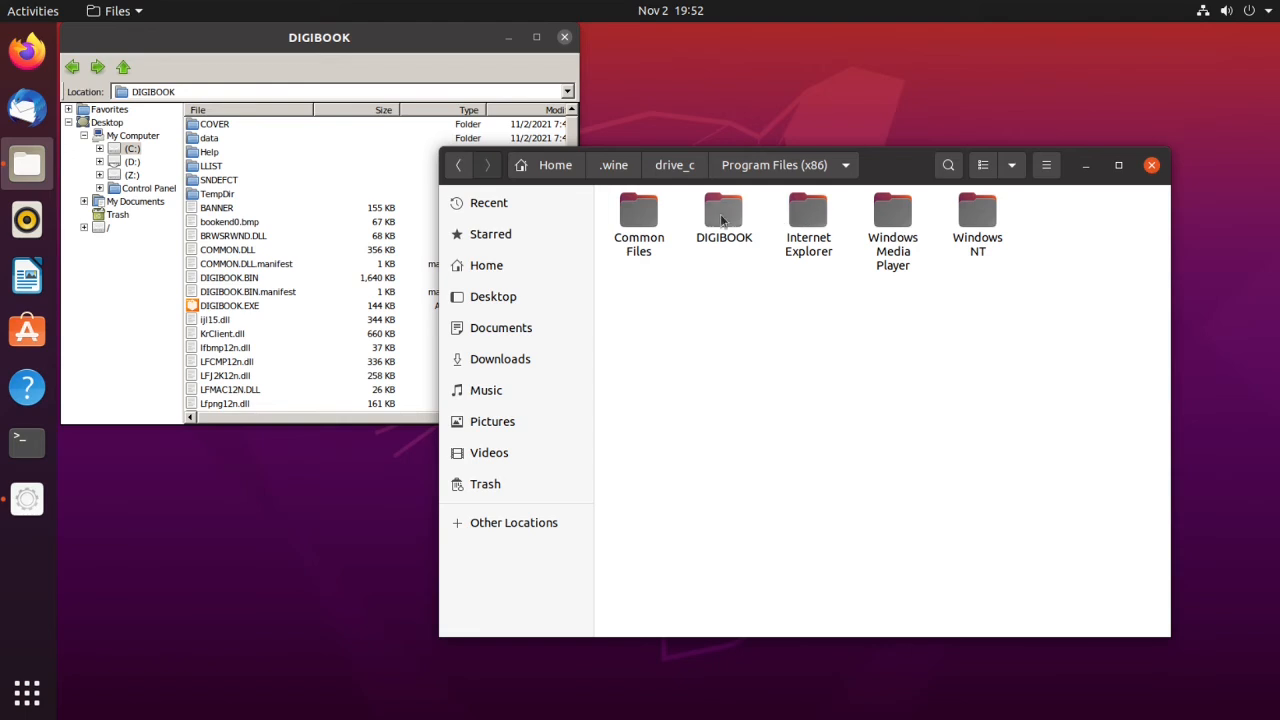
double_click(723, 217)
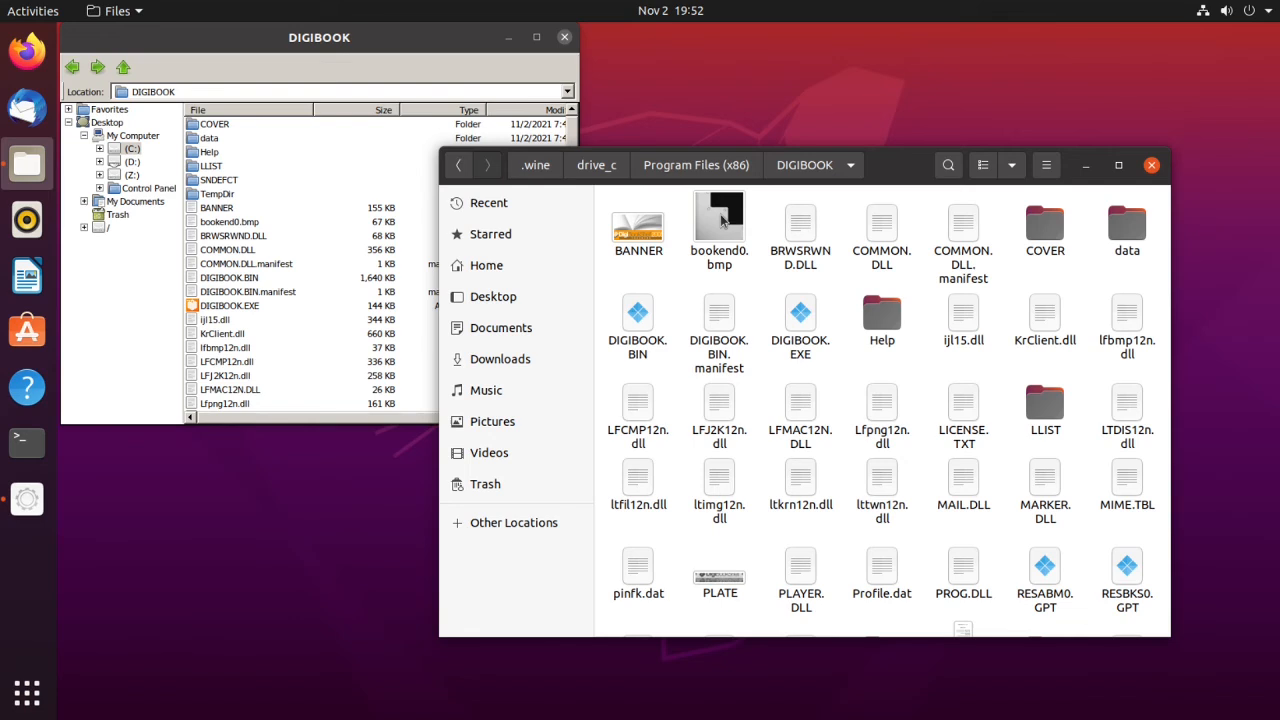
mouse_move(795, 313)
text(cd .wine/drive_c/"Program Files (x86)"/DIGIBOOK)
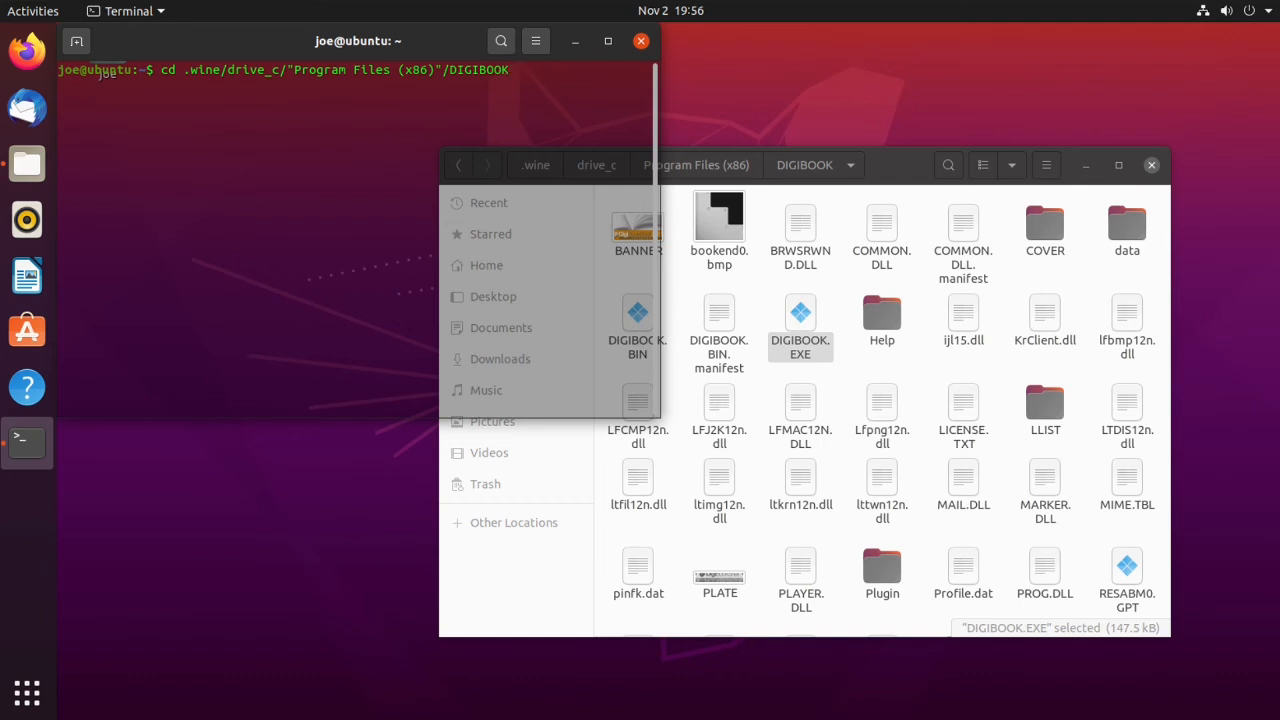
- Change into the DIGIBOOK install folder and begin entering wine DIGIBOOK.EXE
key(Return)
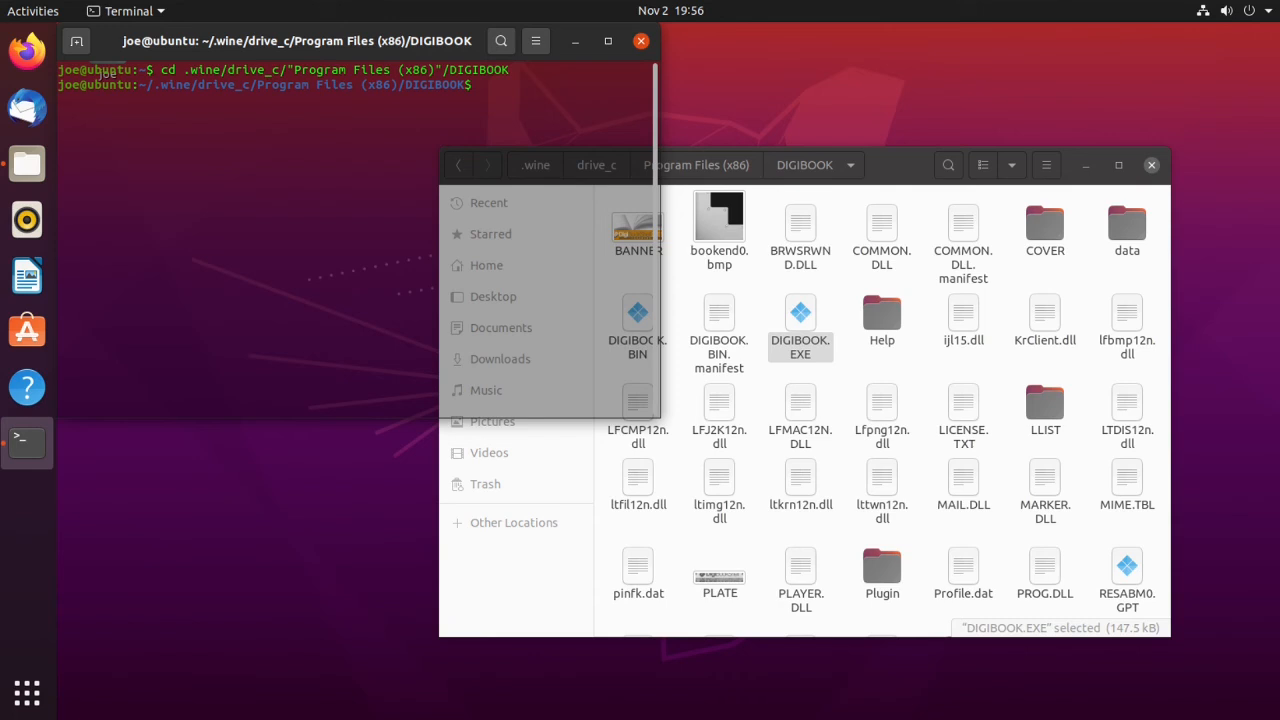
text(wine)
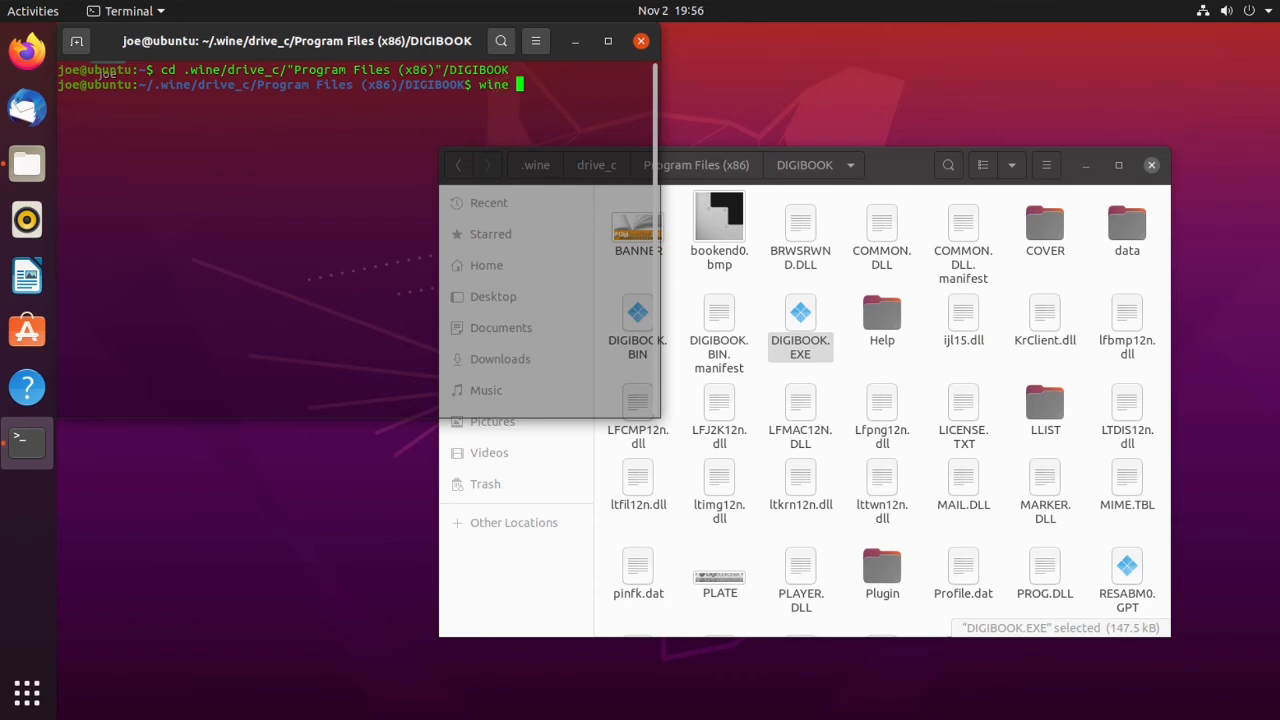
text(DIGIBOOK)
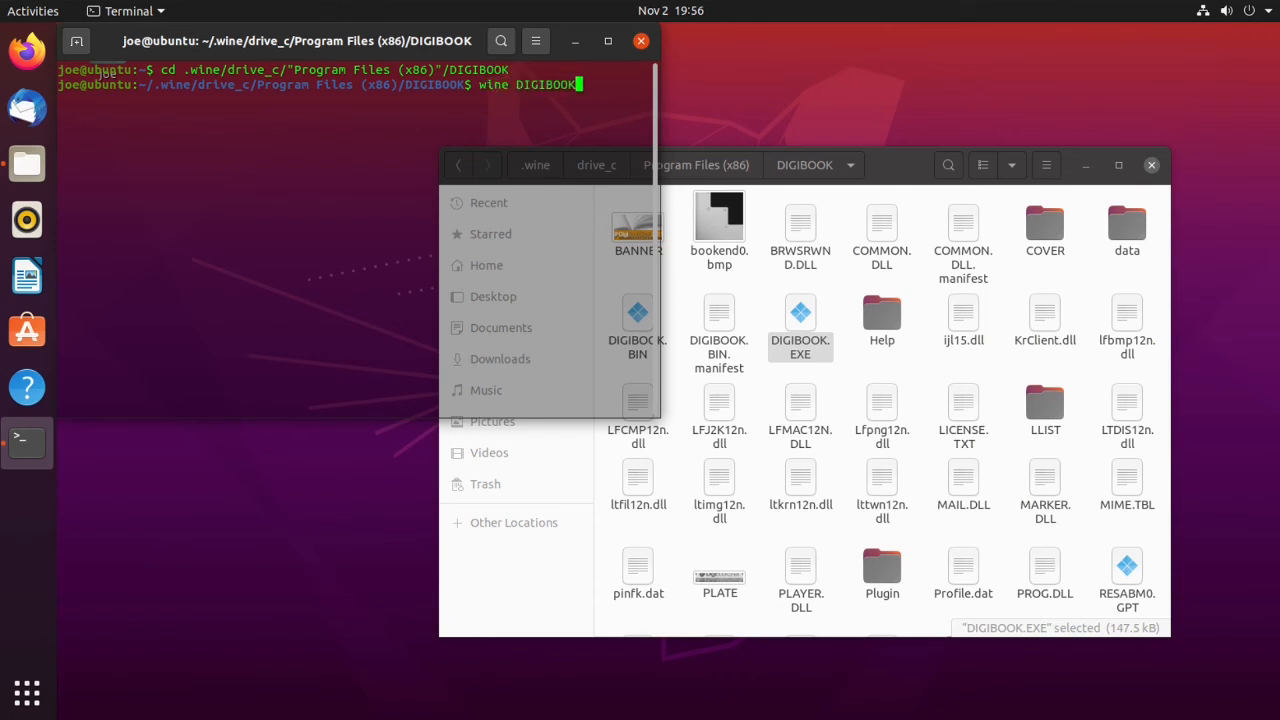
text(.EX)
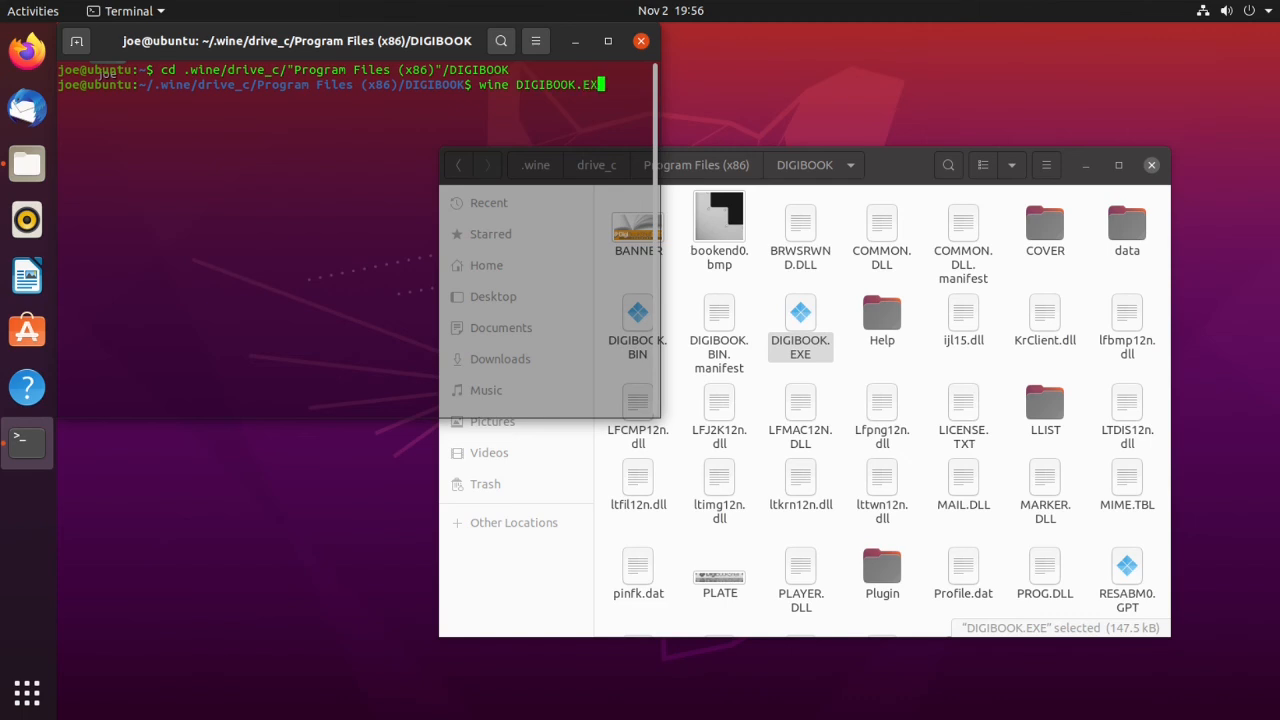